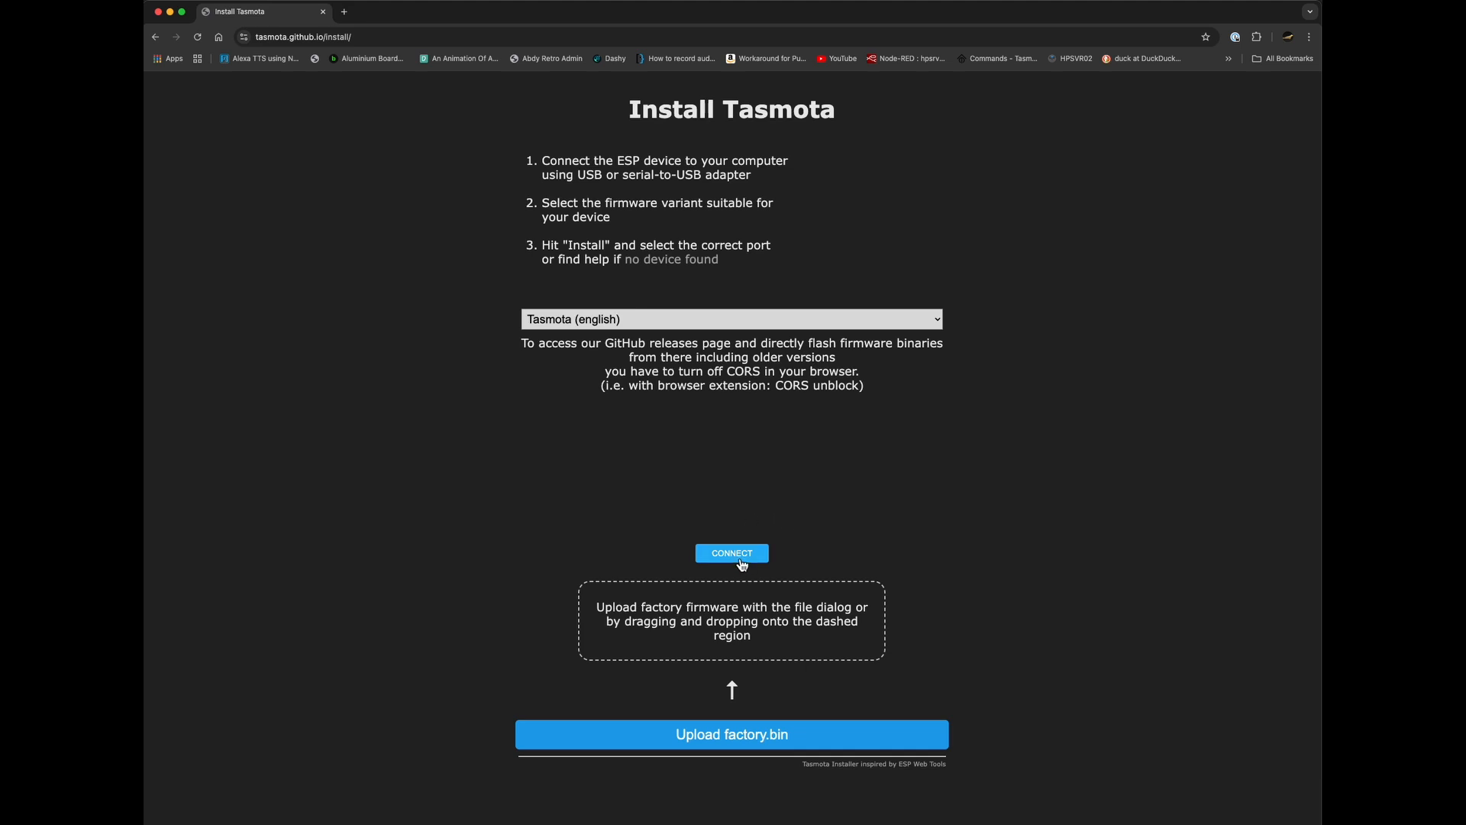
# Connect the installer to the FT232R USB UART serial port
pyautogui.click(731, 553)
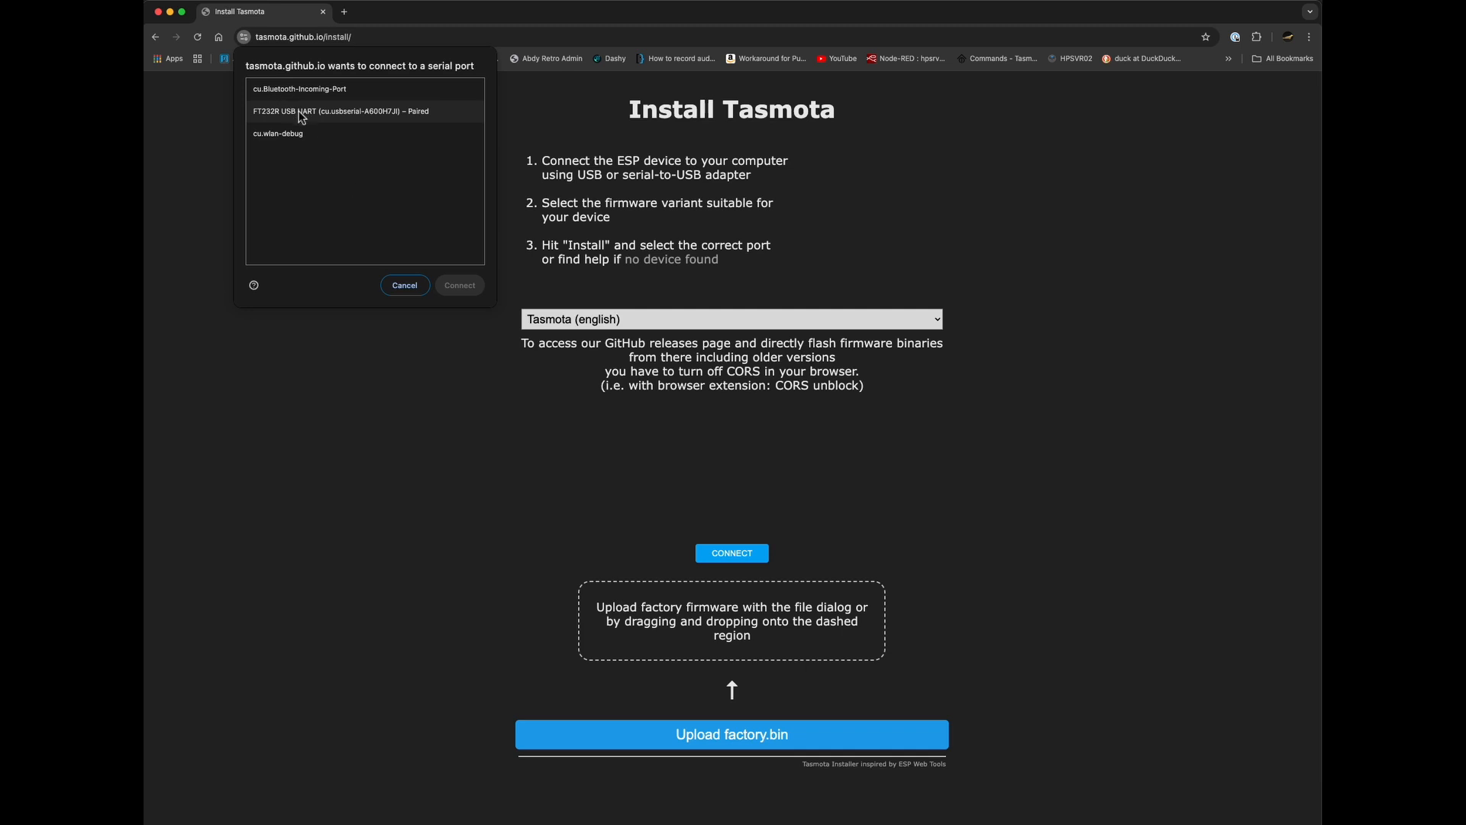
pyautogui.click(333, 110)
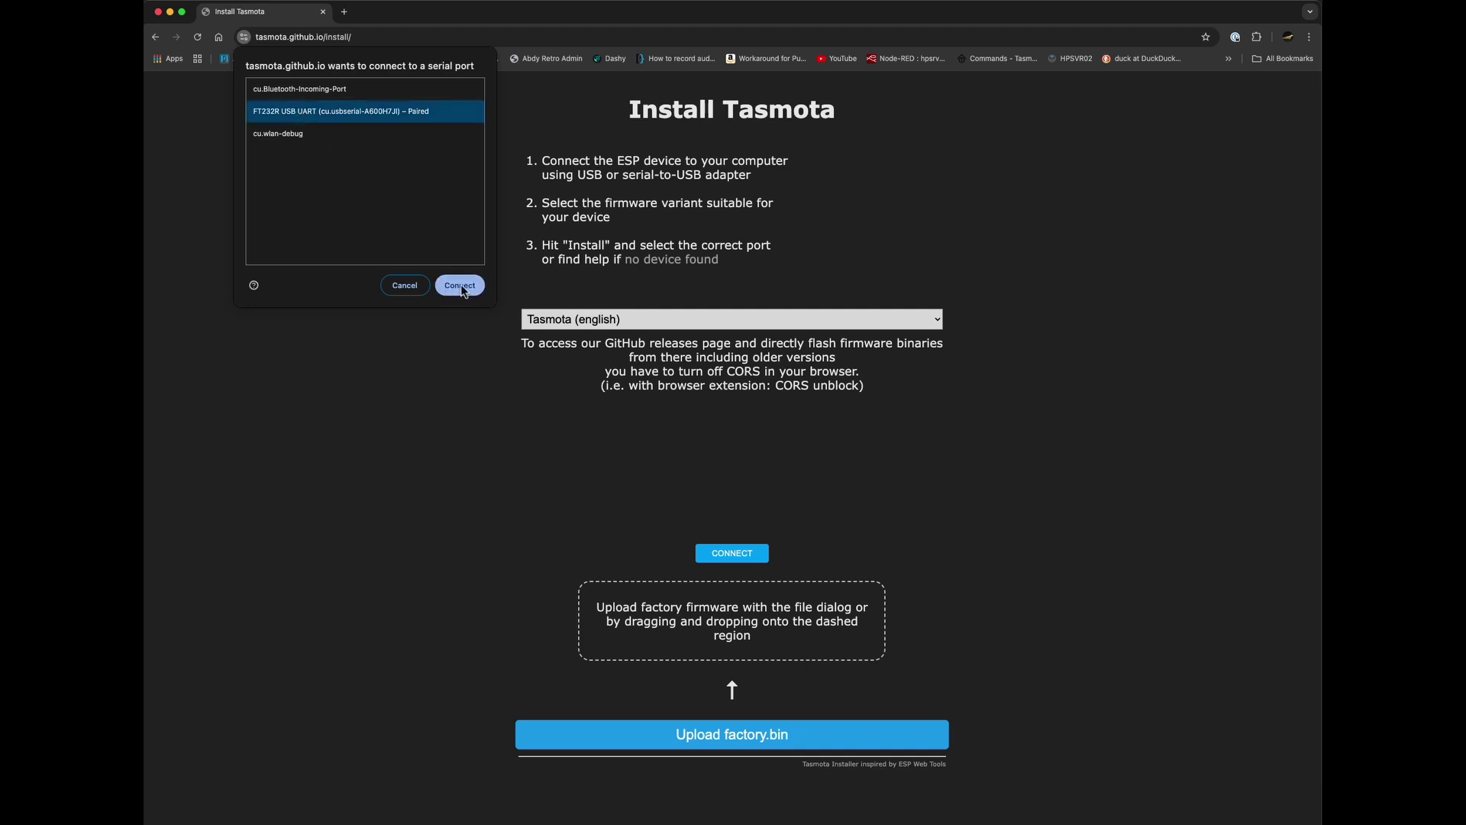
pyautogui.click(460, 284)
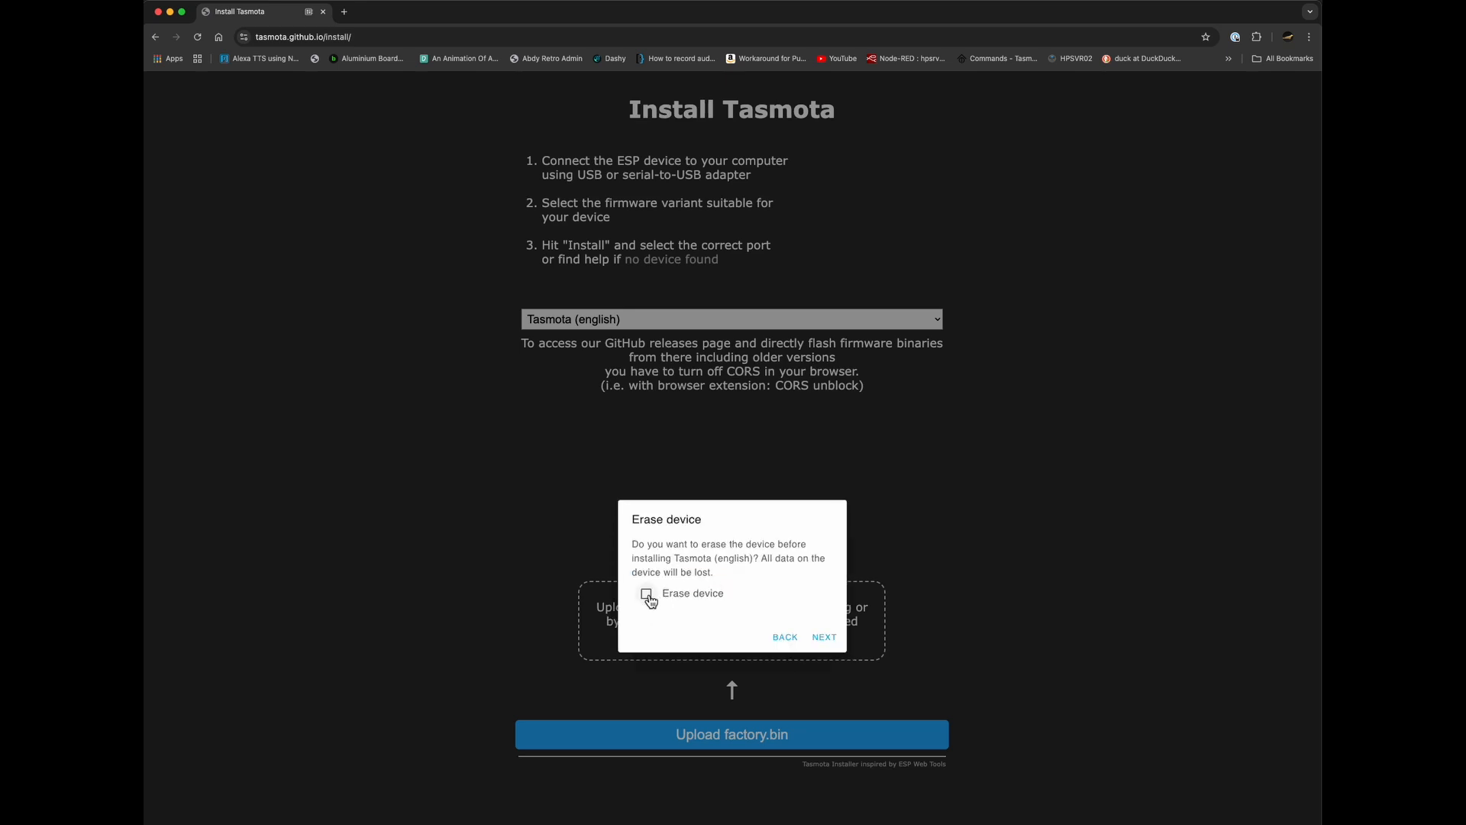
# Enable Erase device and install Tasmota (english) until installation completes
pyautogui.click(644, 593)
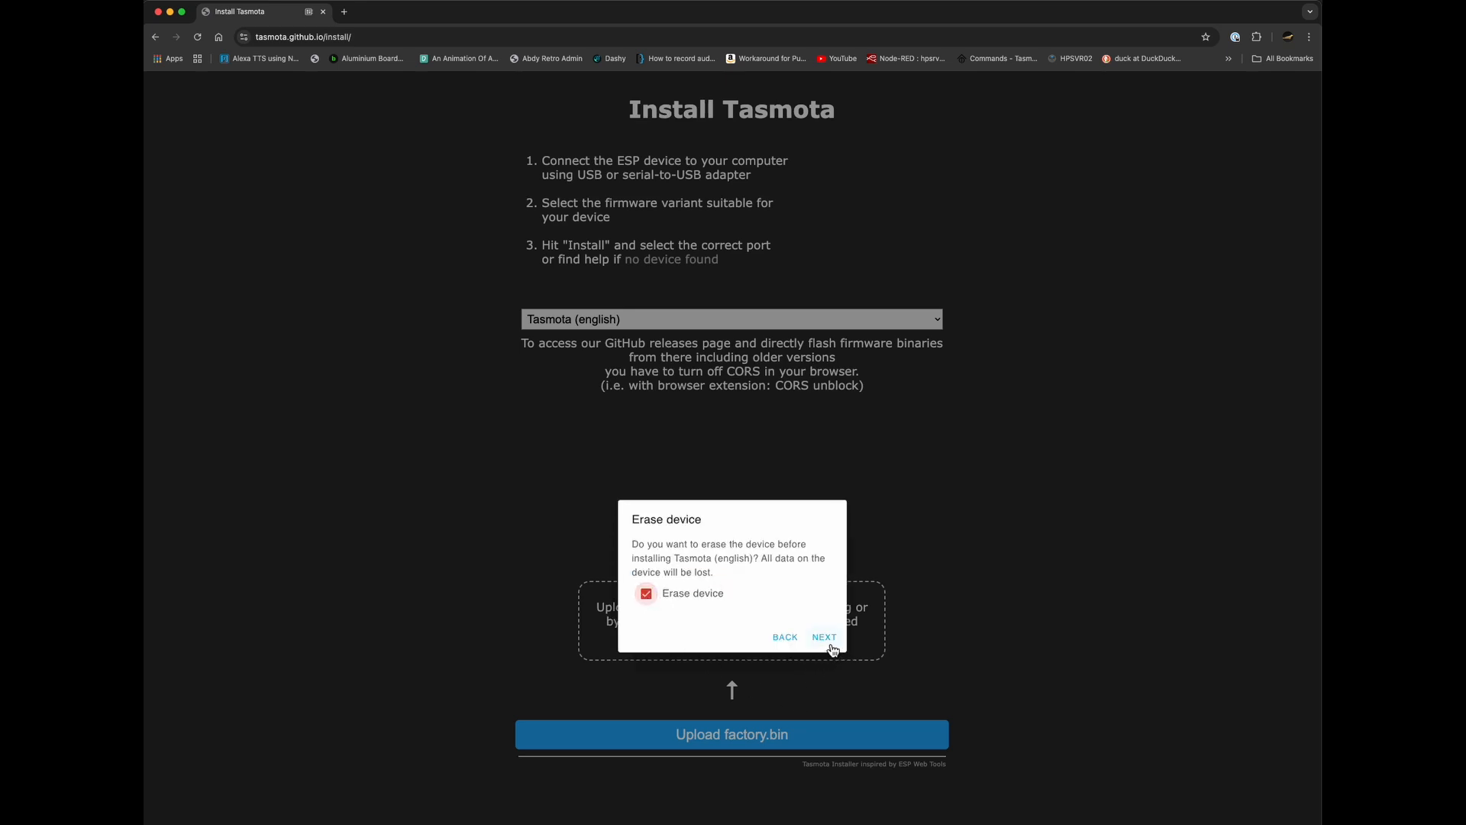
pyautogui.click(825, 636)
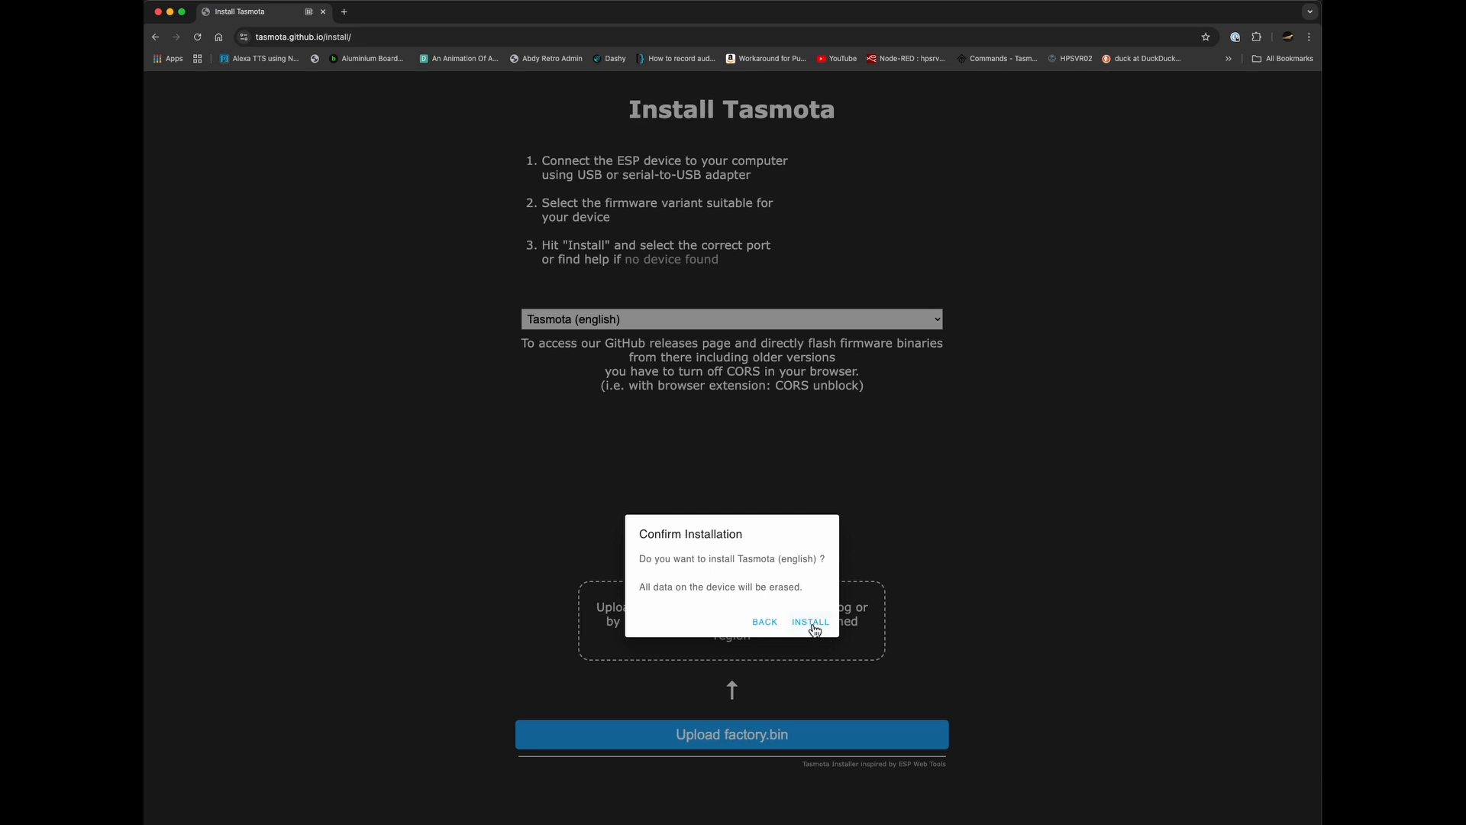
pyautogui.click(811, 622)
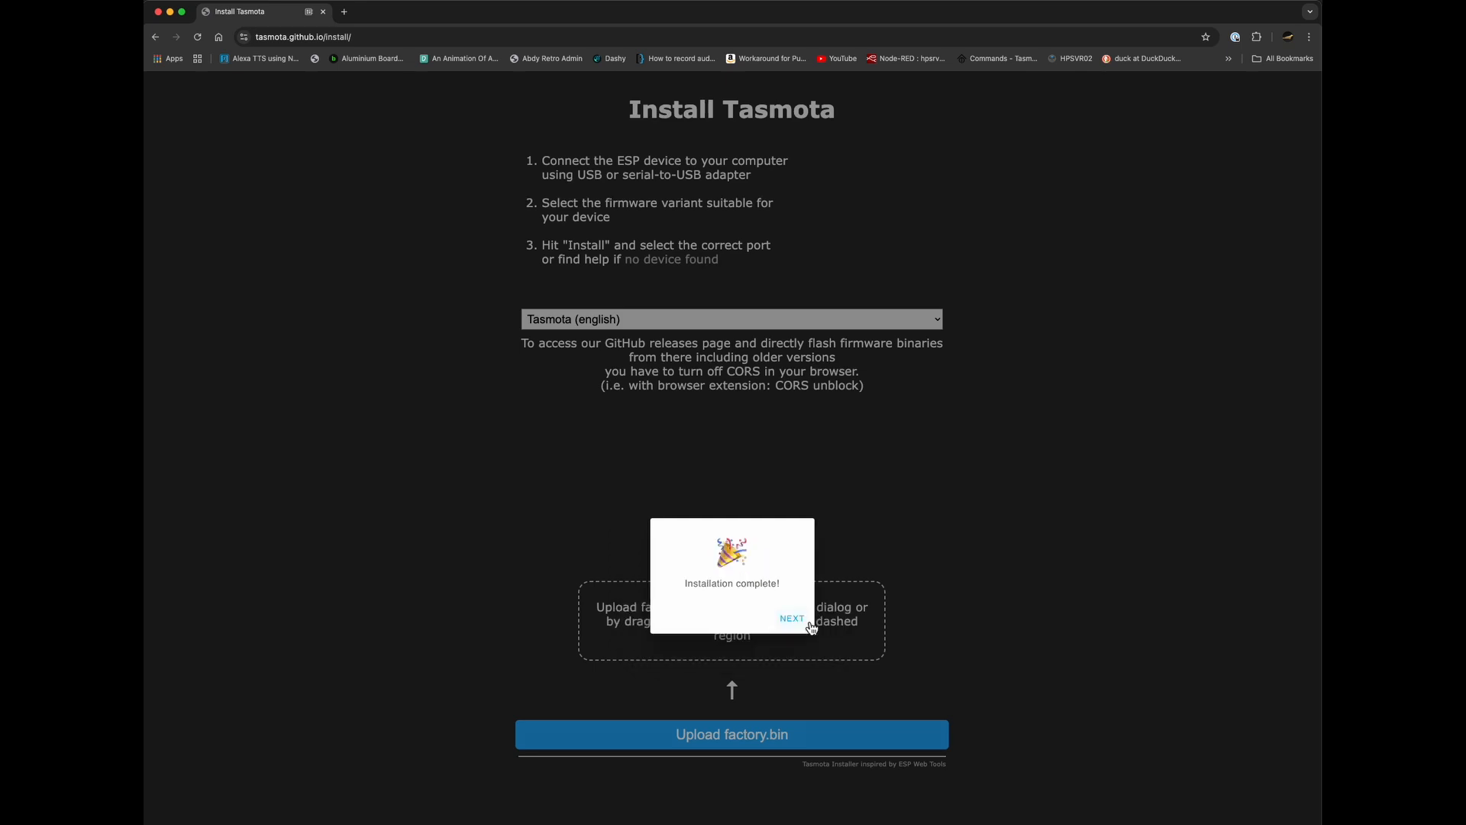
pyautogui.moveTo(733, 627)
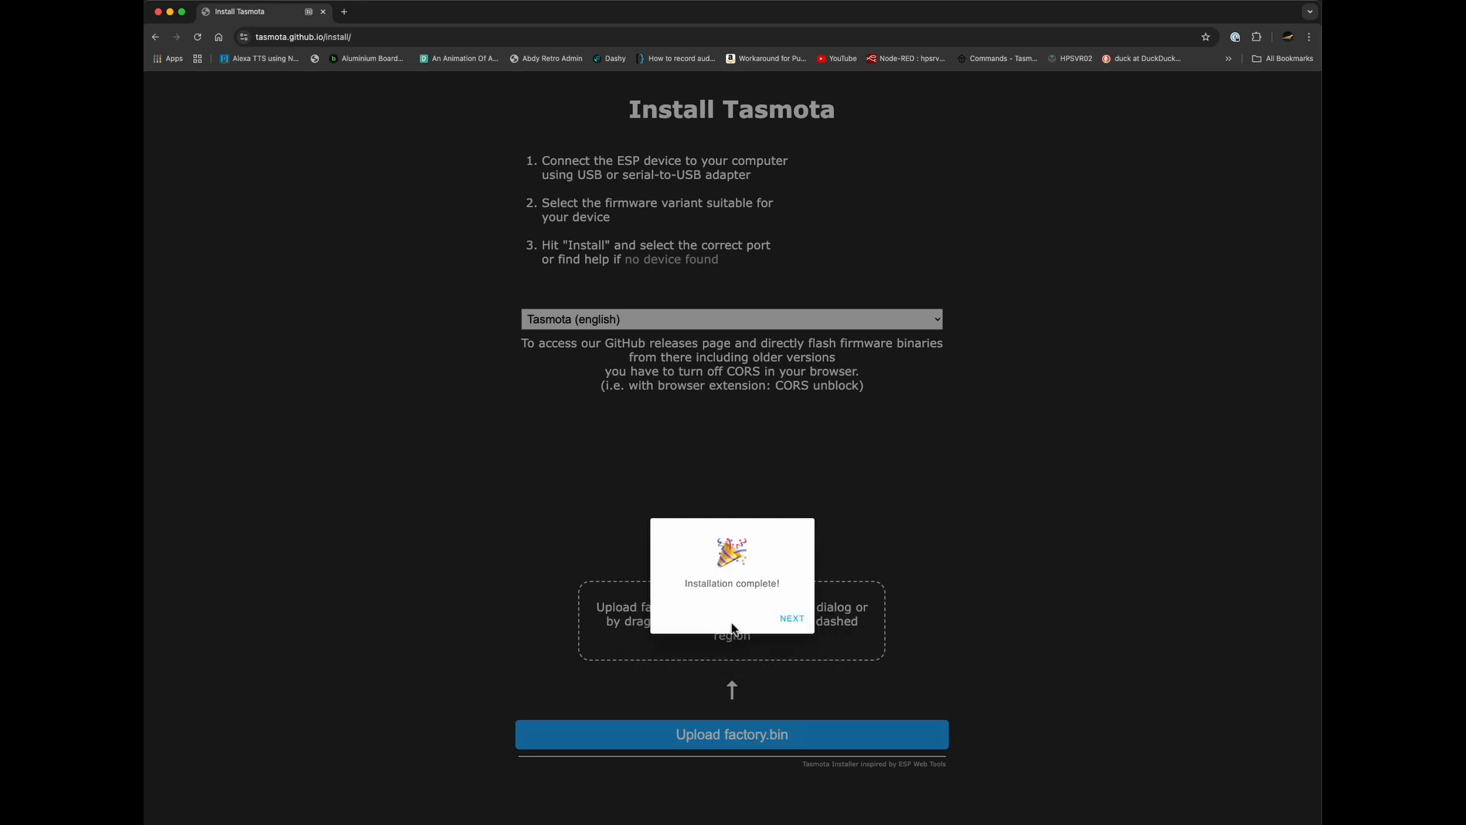
# Dismiss the Installation complete message and close the Device Dashboard
pyautogui.click(791, 617)
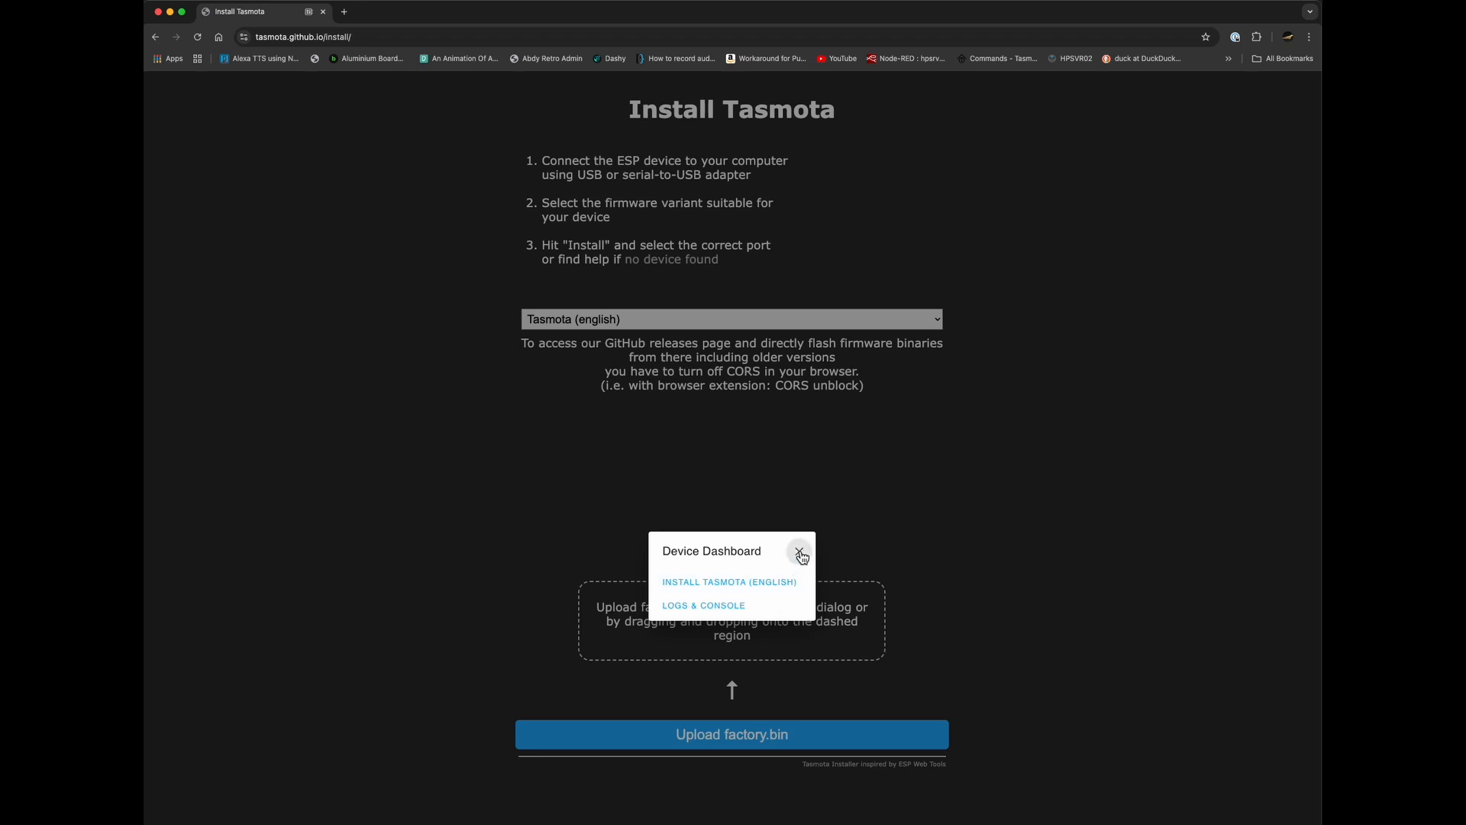
pyautogui.click(800, 551)
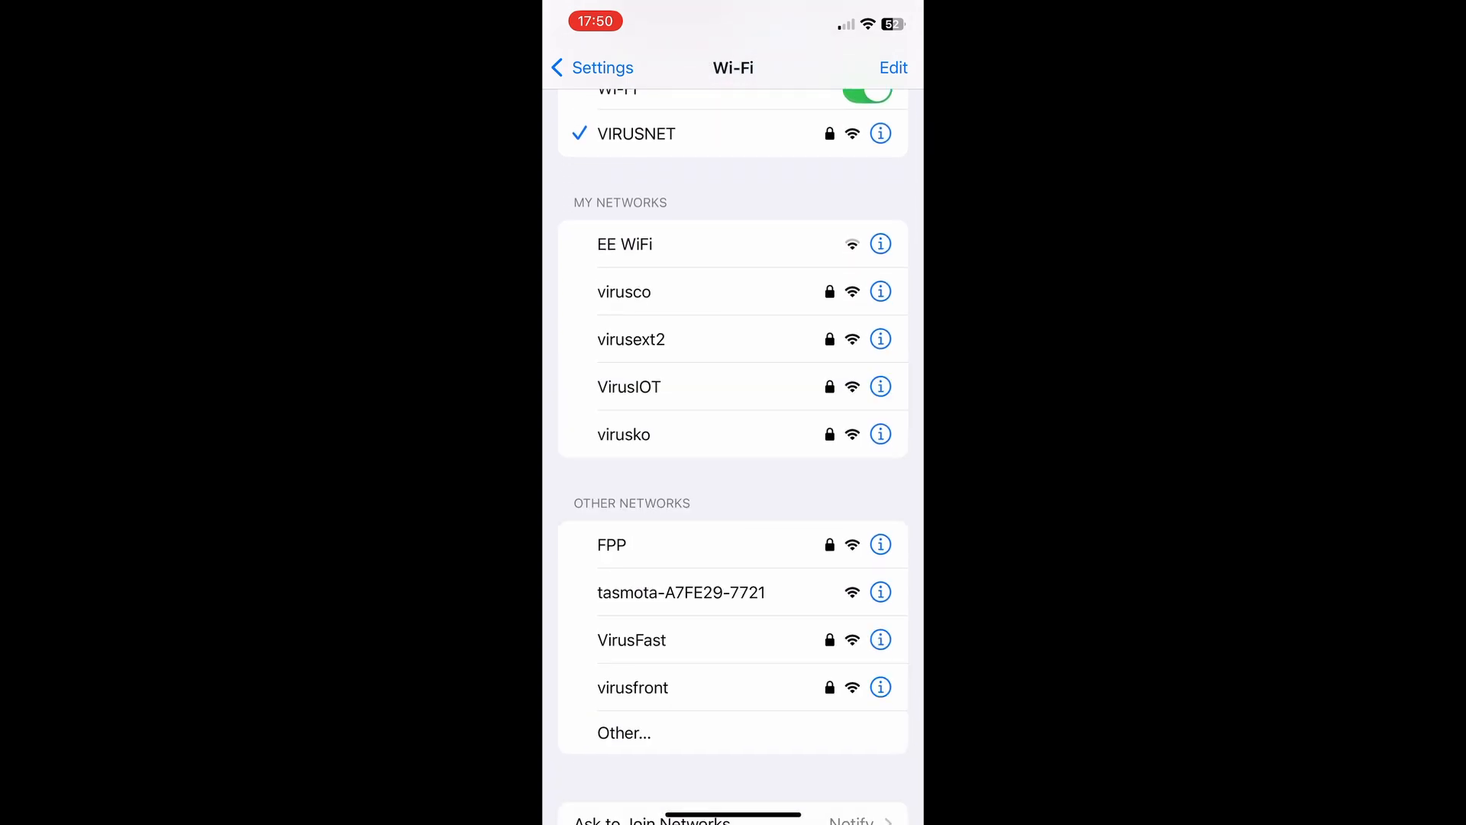
# Join the tasmota-A7FE29-7721 network from Wi-Fi settings so the captive portal opens
pyautogui.click(681, 593)
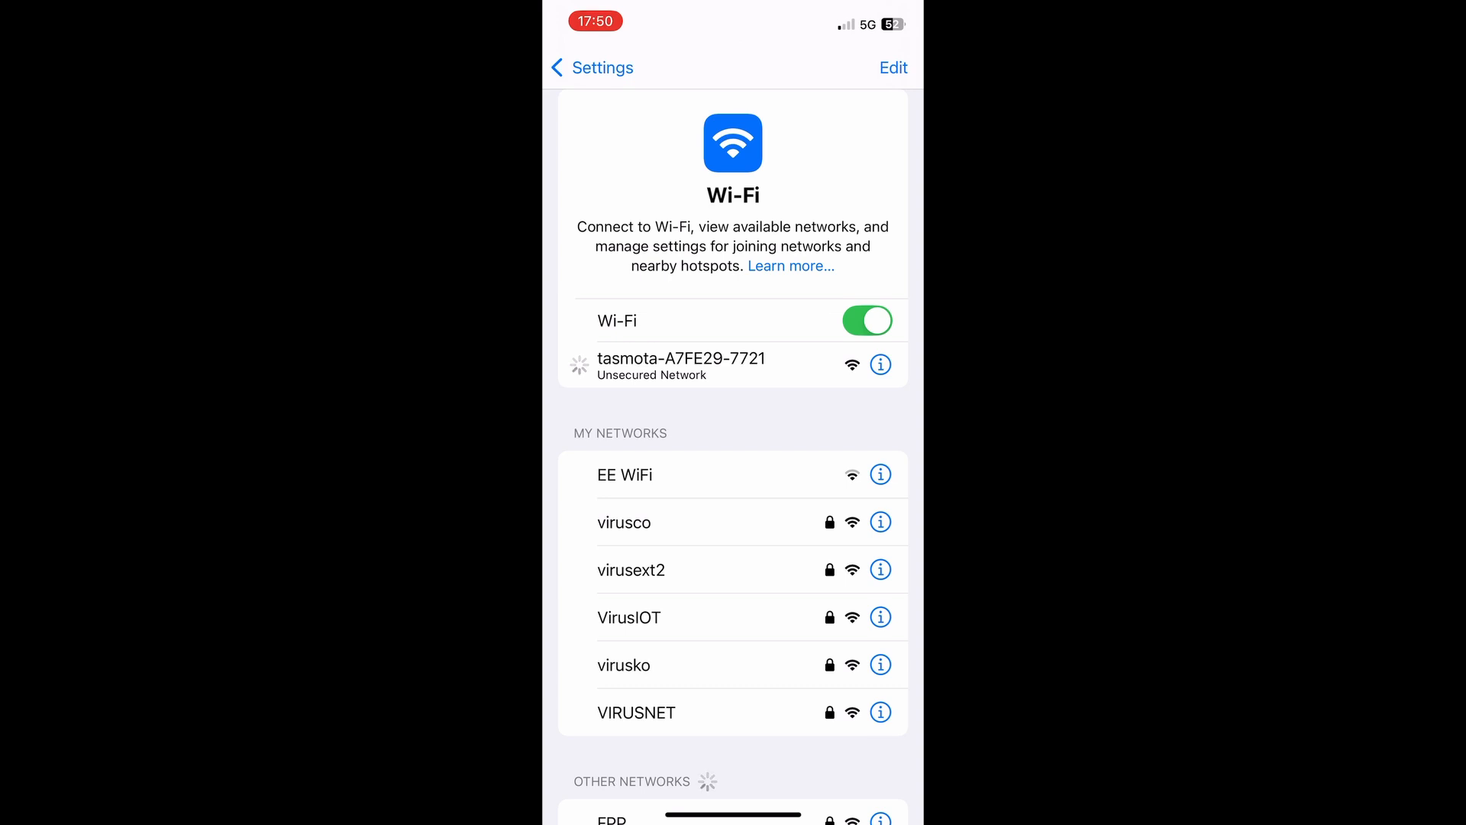
pyautogui.click(681, 367)
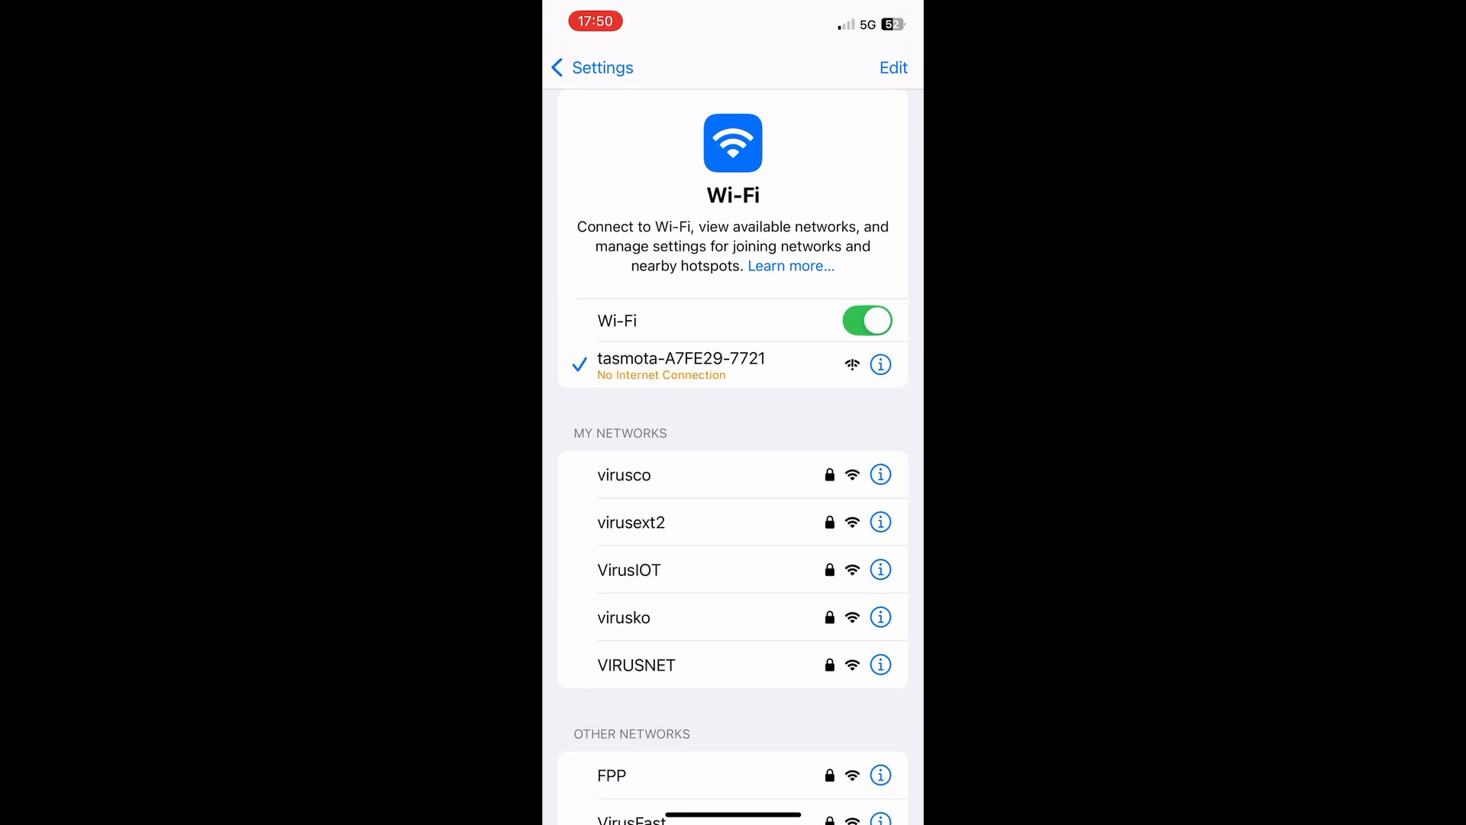
pyautogui.click(681, 365)
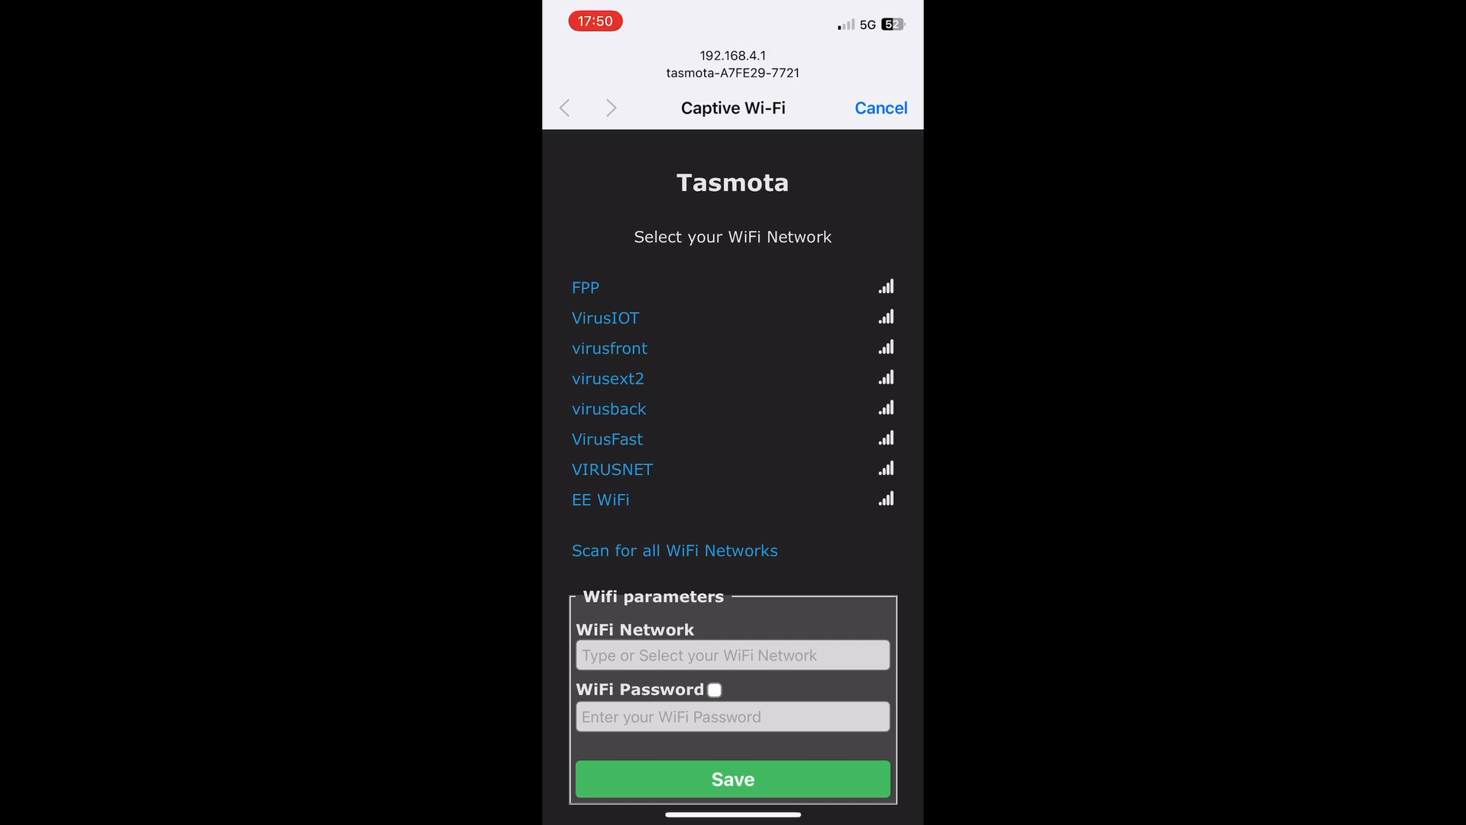
# Choose VirusIOT, enter its Wi-Fi password and save the network settings
pyautogui.click(605, 317)
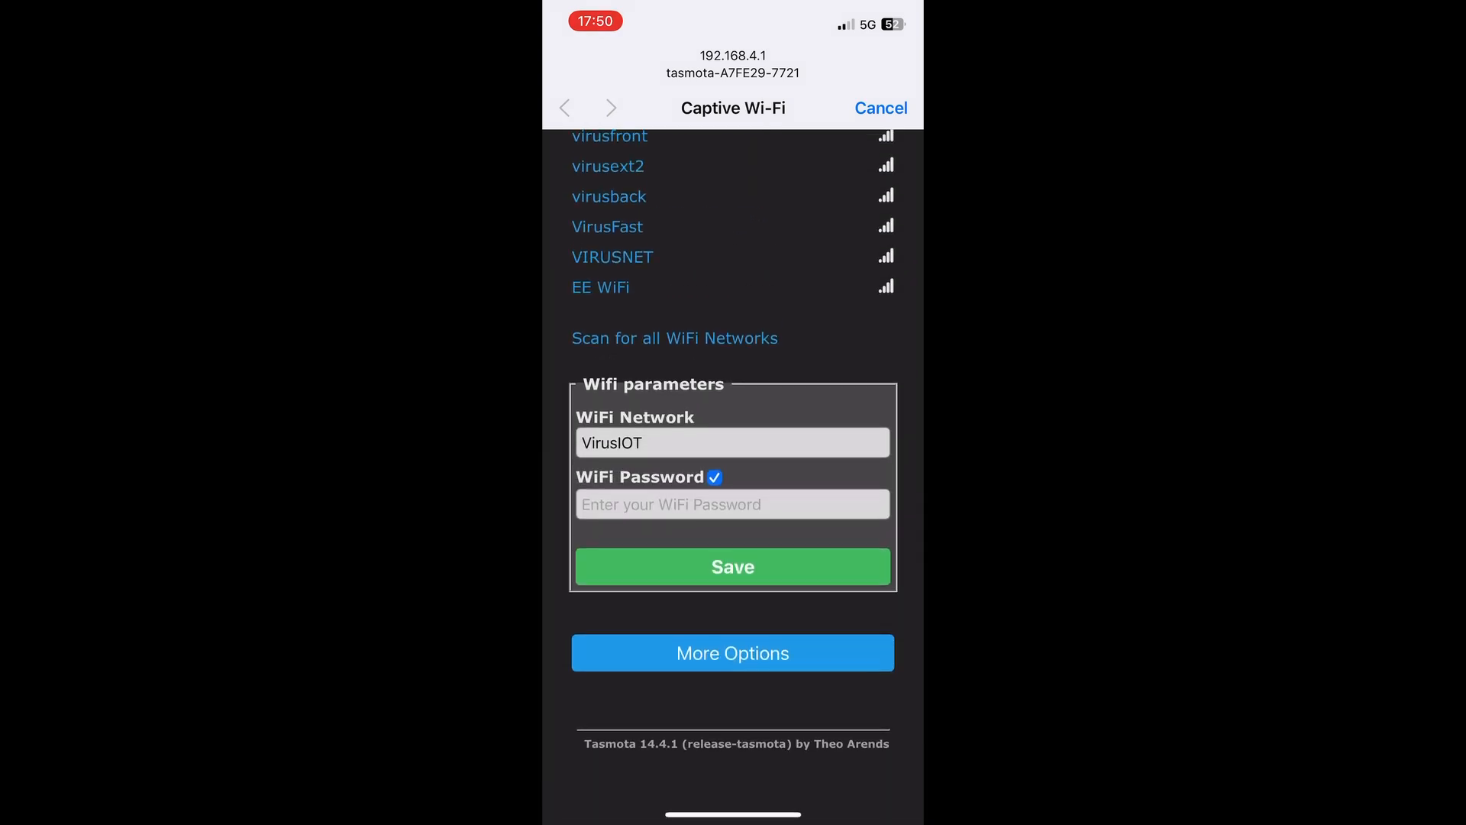
pyautogui.click(733, 504)
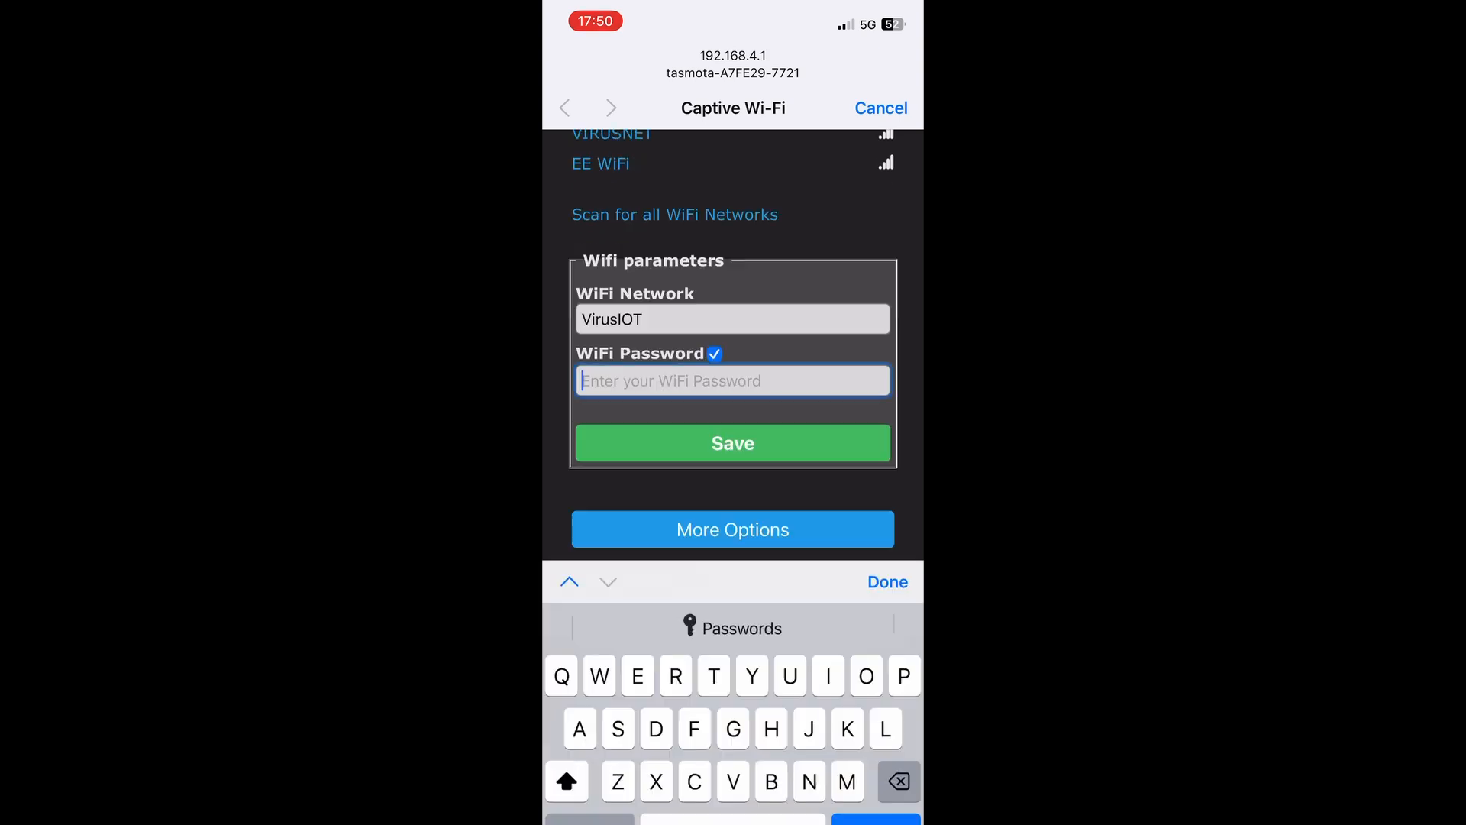
pyautogui.write('X')
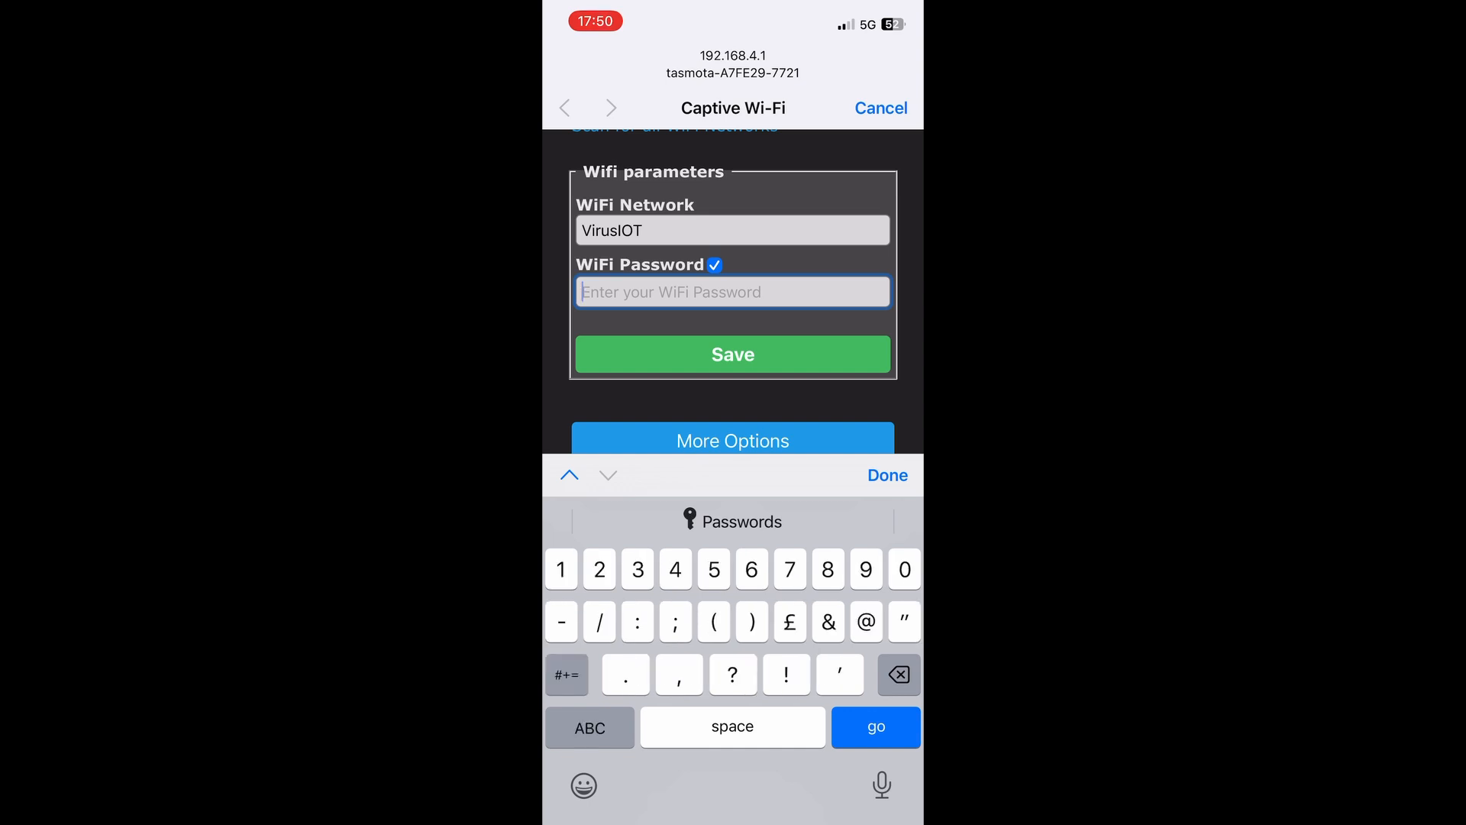
pyautogui.click(590, 727)
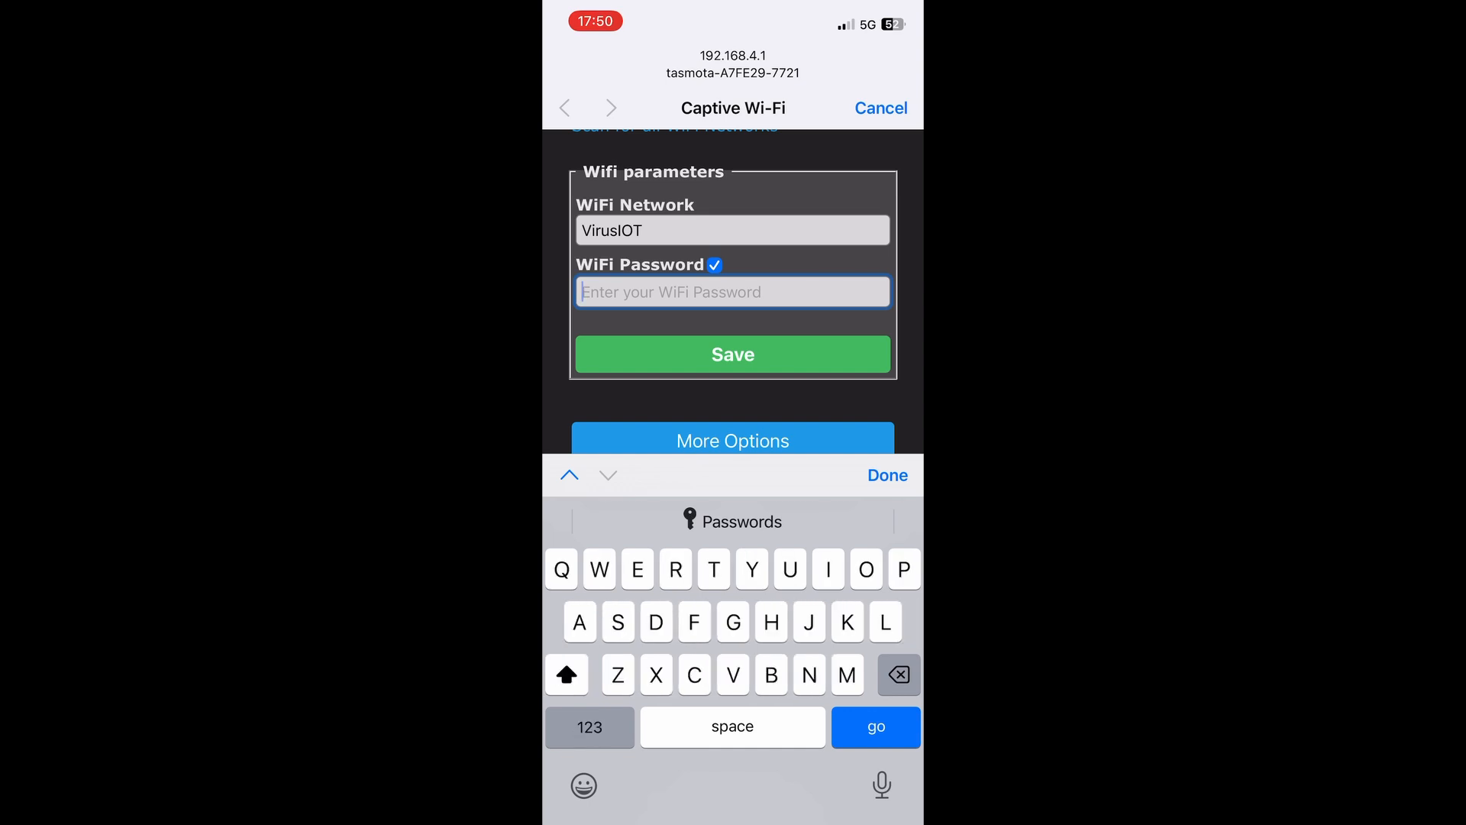
pyautogui.click(733, 354)
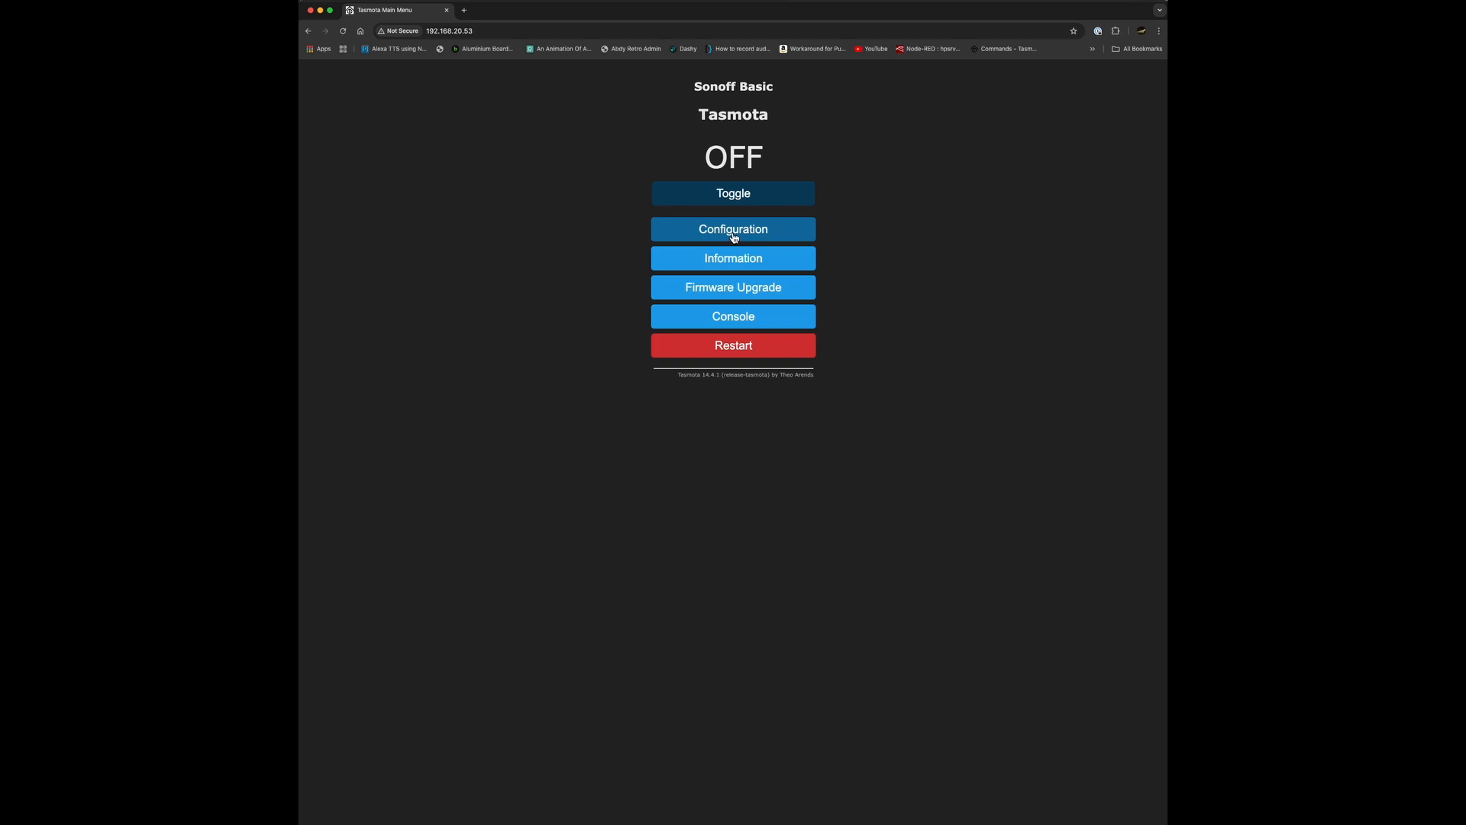
pyautogui.moveTo(741, 237)
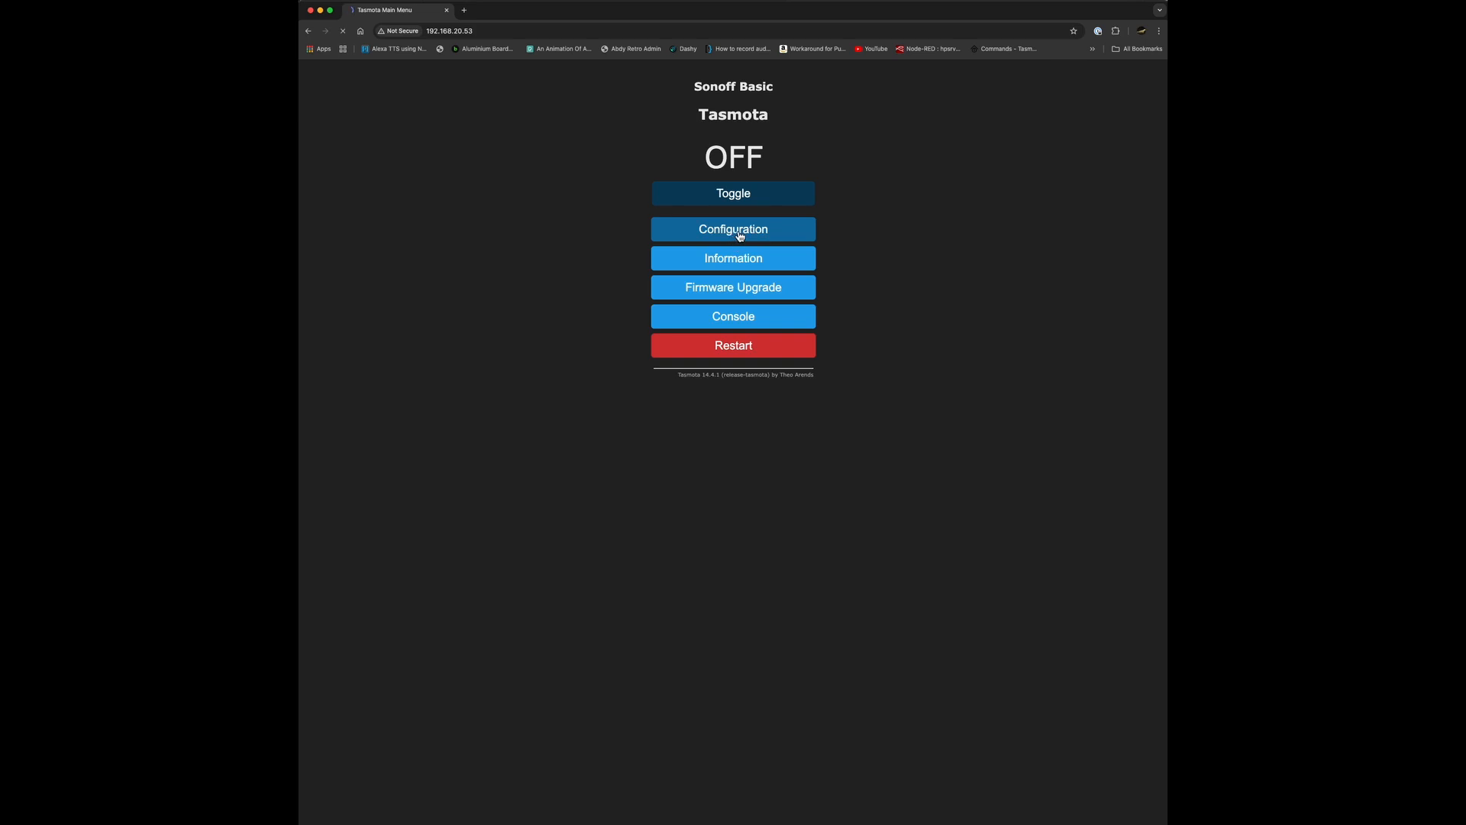
# Go to the Configuration menu from the Tasmota main menu
pyautogui.click(733, 229)
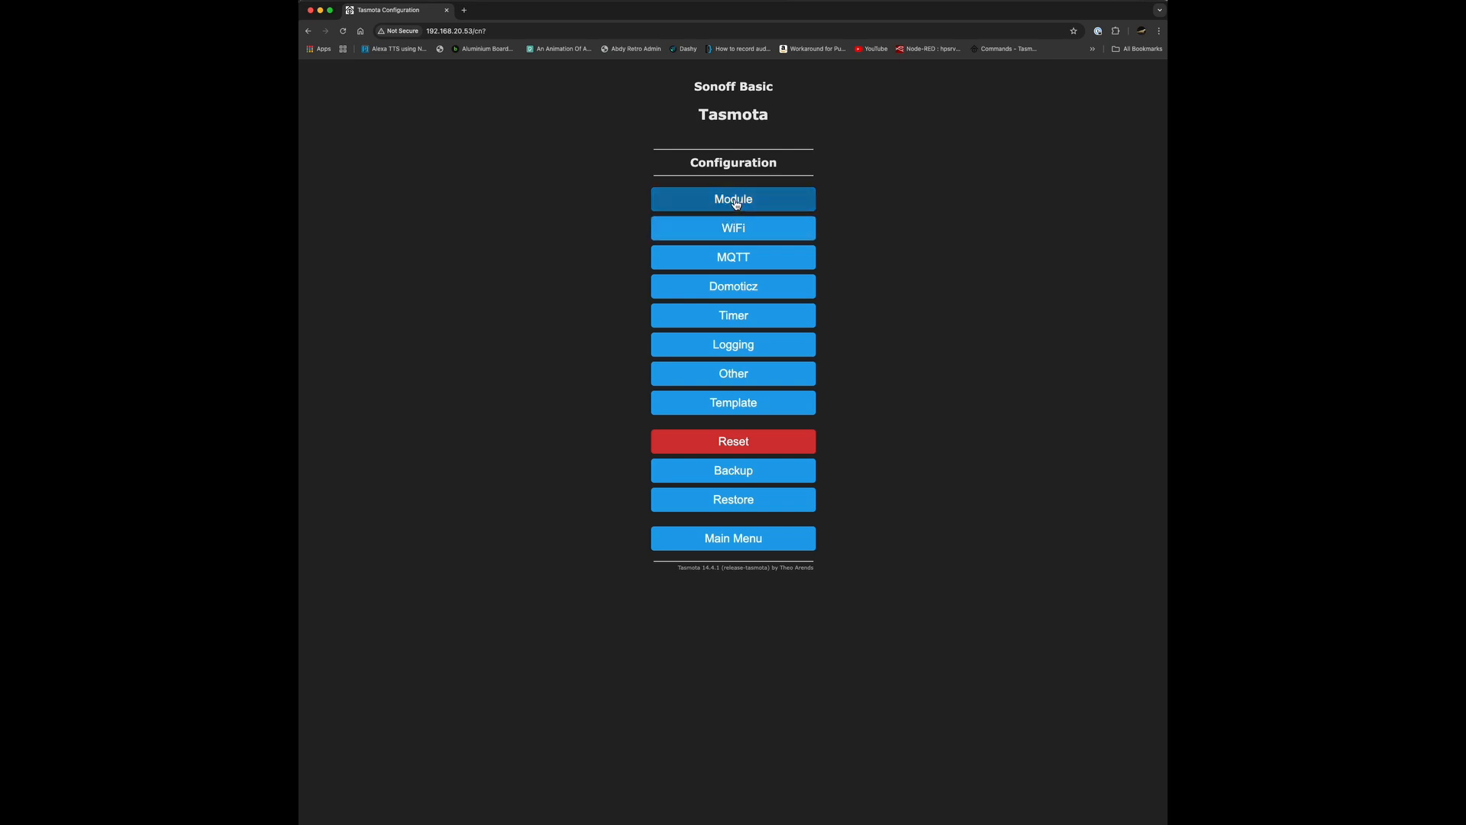
# Set the module type to Sonoff Bridge (25), save it, and return to the main menu
pyautogui.click(733, 198)
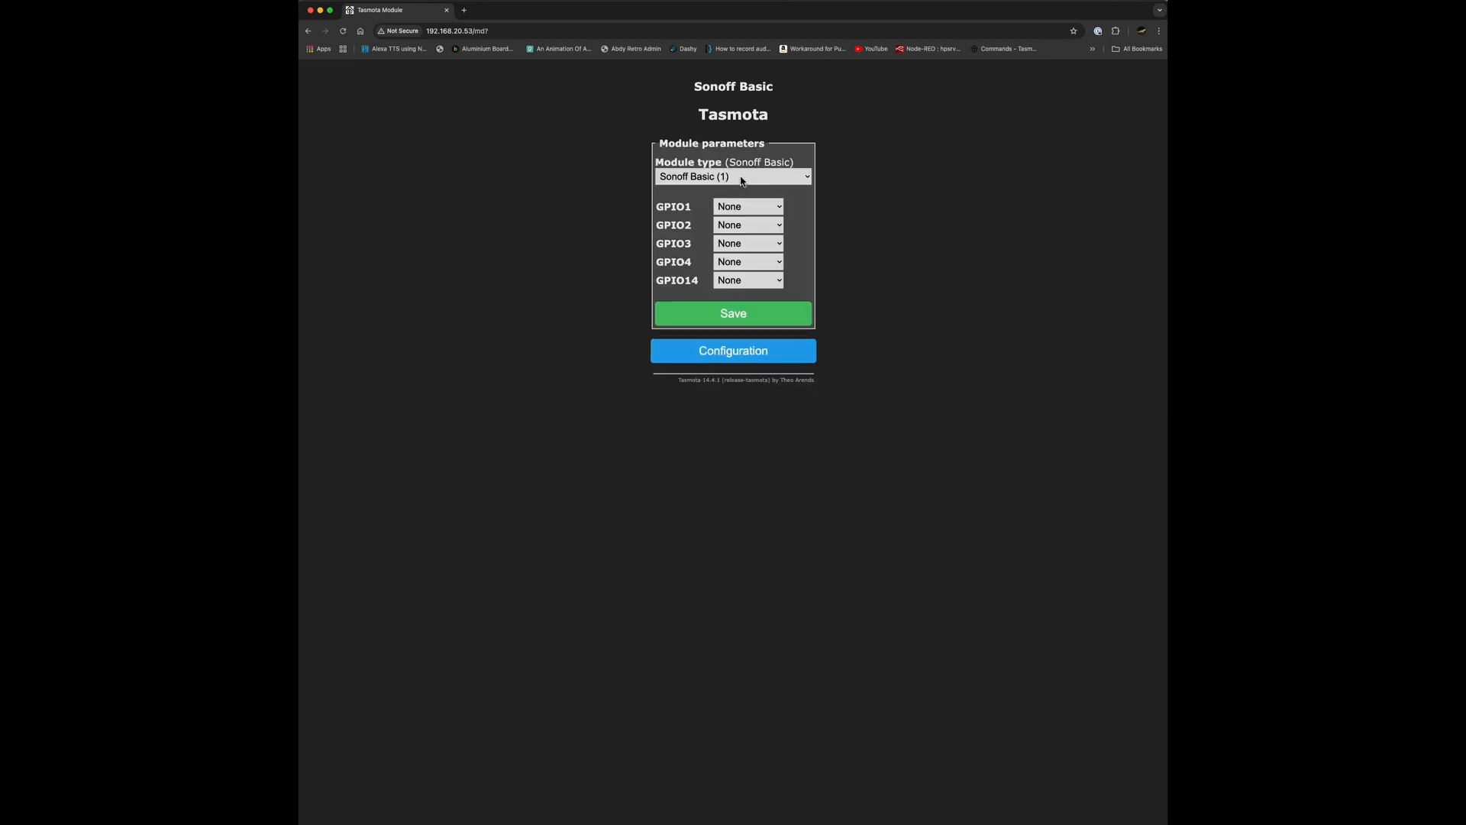
pyautogui.click(732, 177)
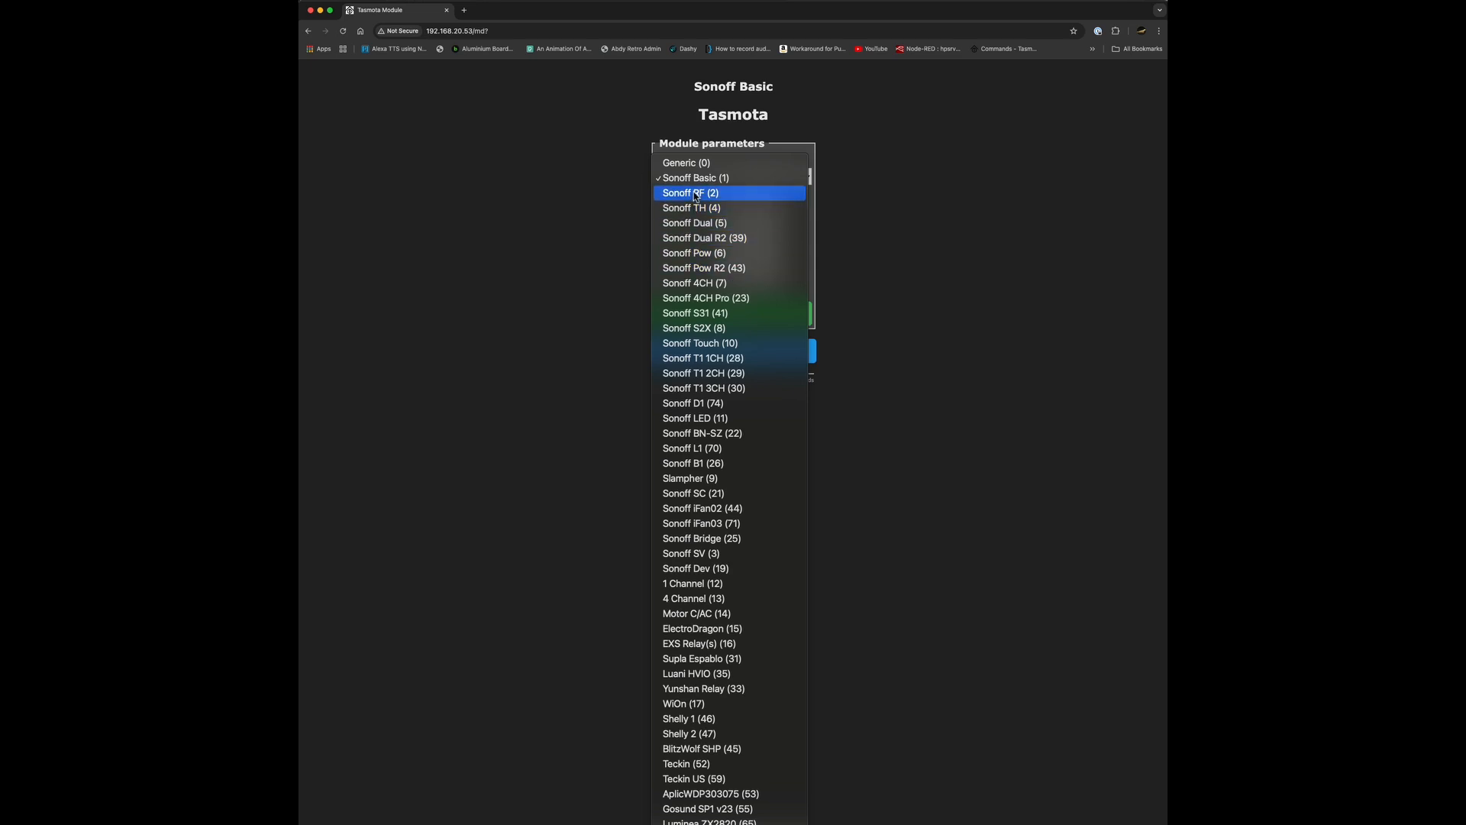
pyautogui.click(690, 192)
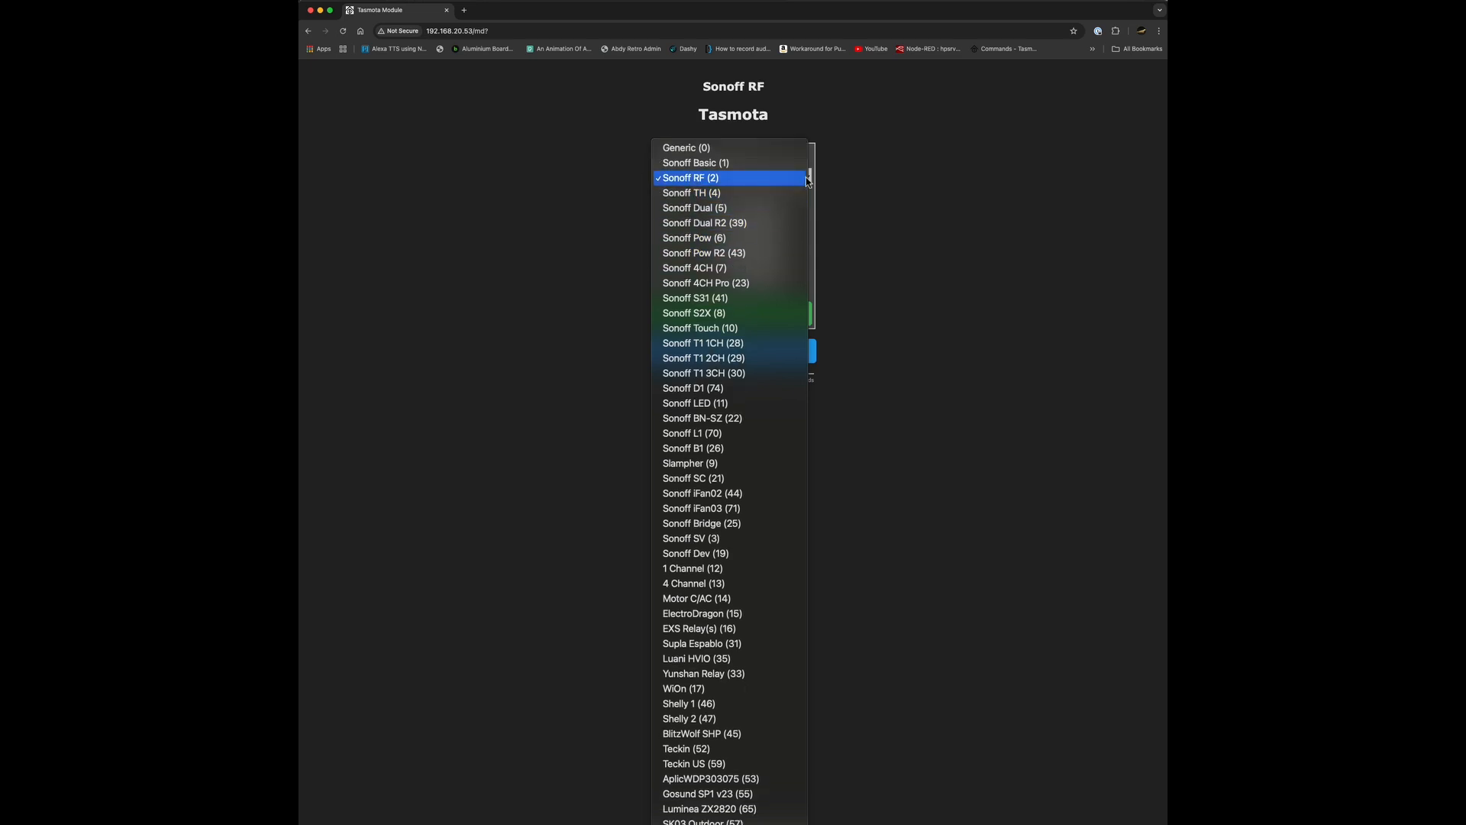
pyautogui.moveTo(730, 538)
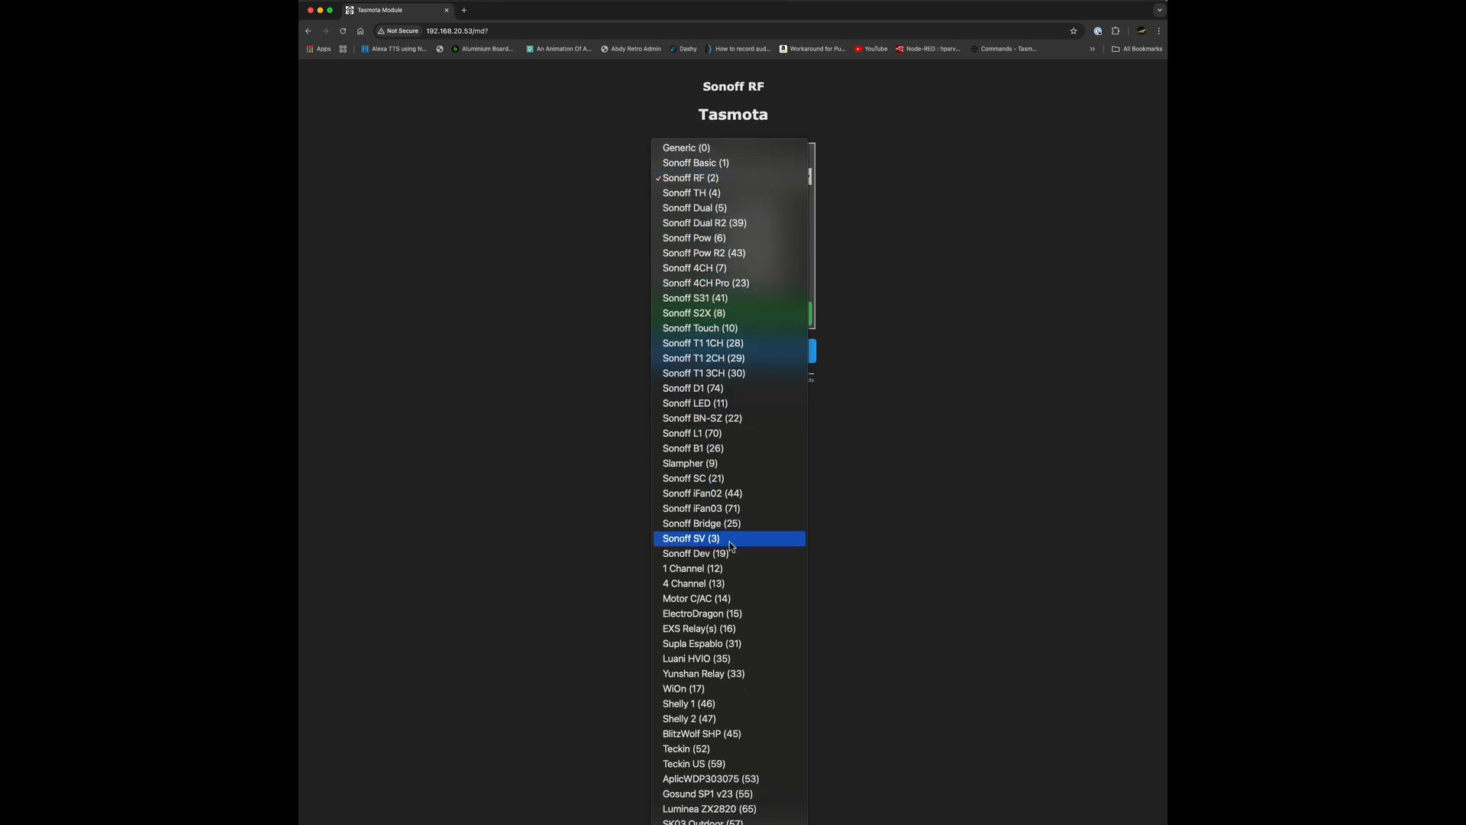
pyautogui.moveTo(721, 523)
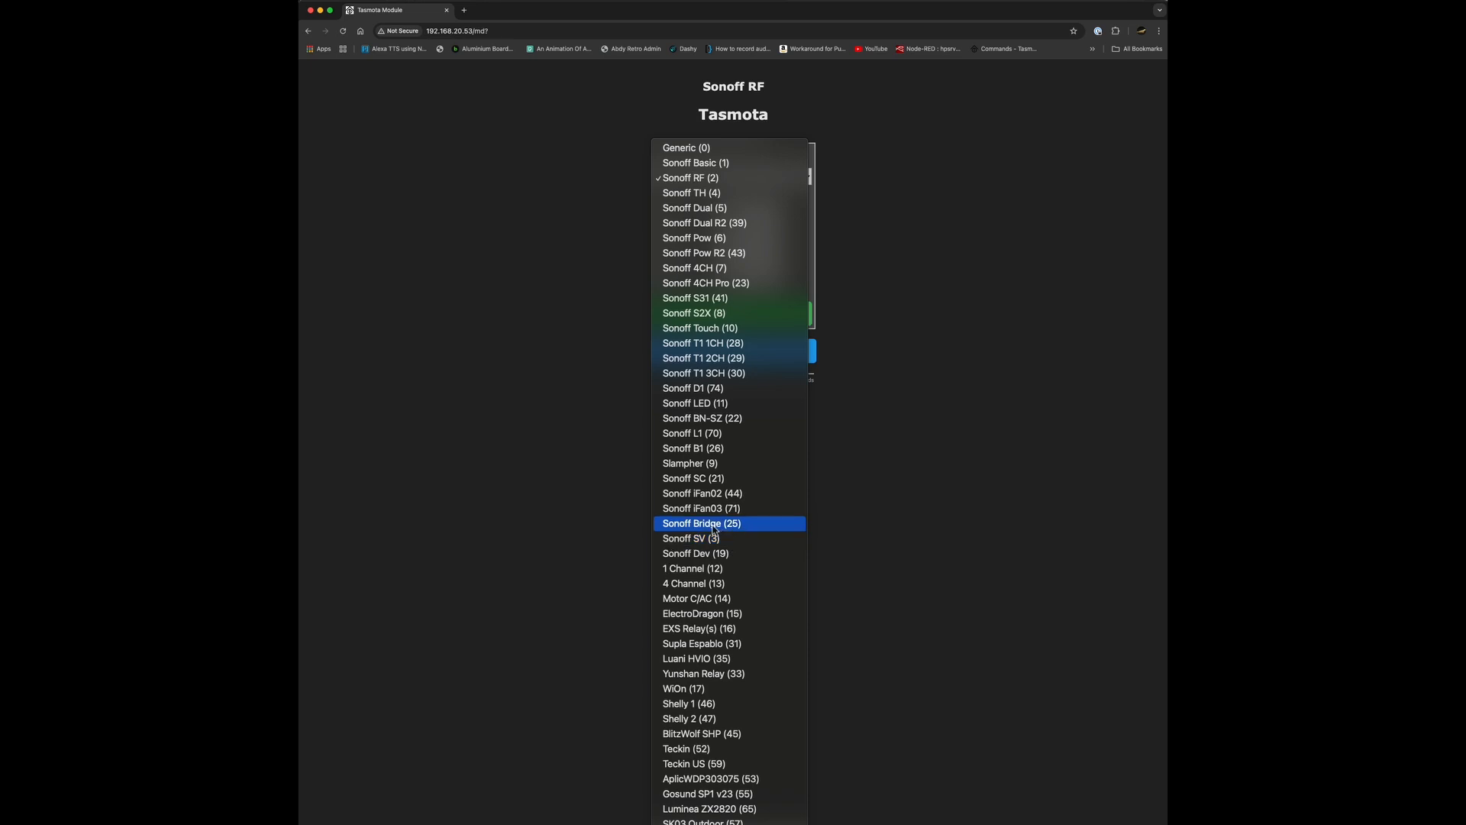
pyautogui.click(702, 522)
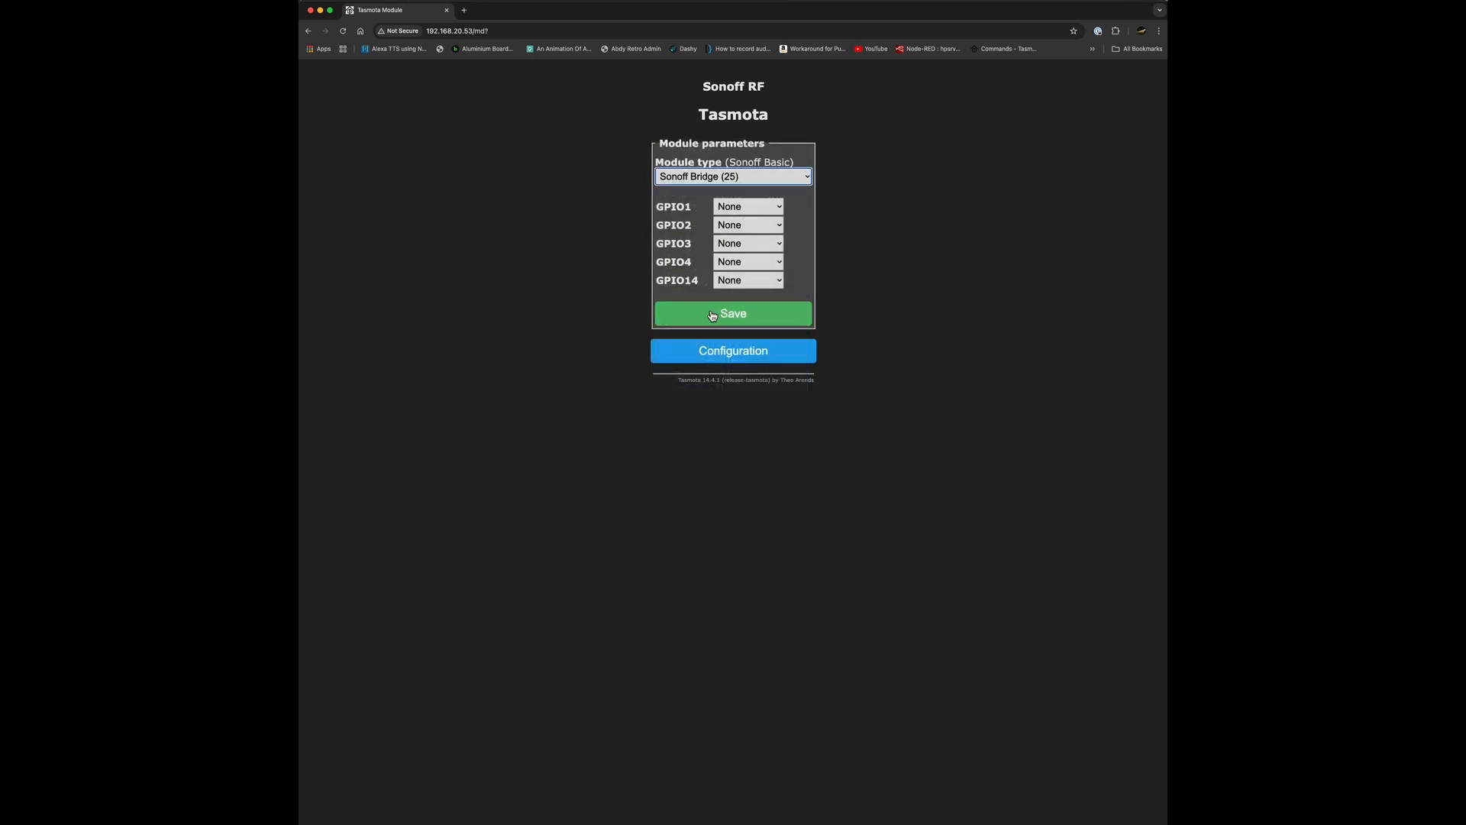
pyautogui.click(733, 315)
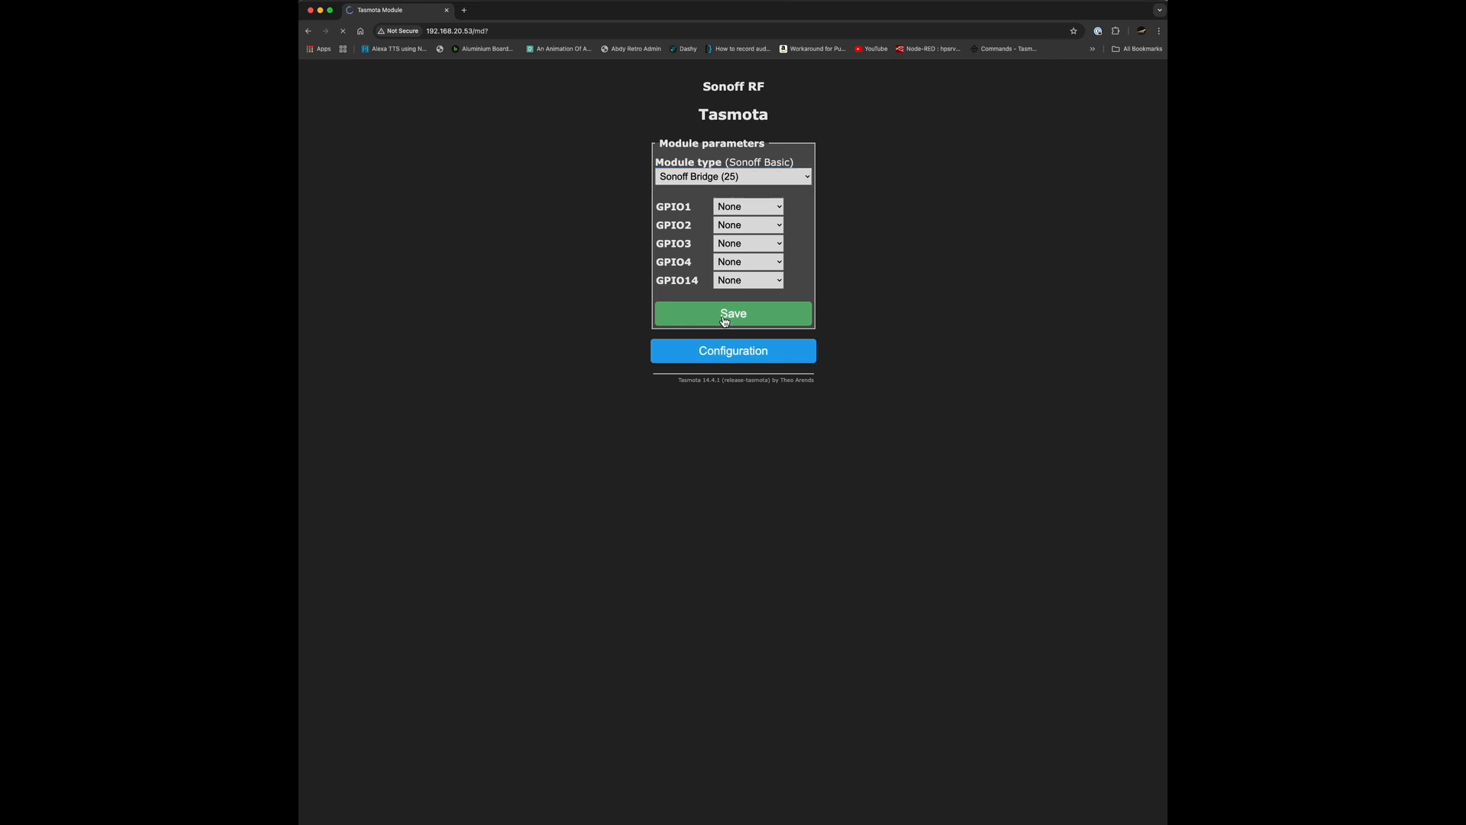
pyautogui.click(733, 313)
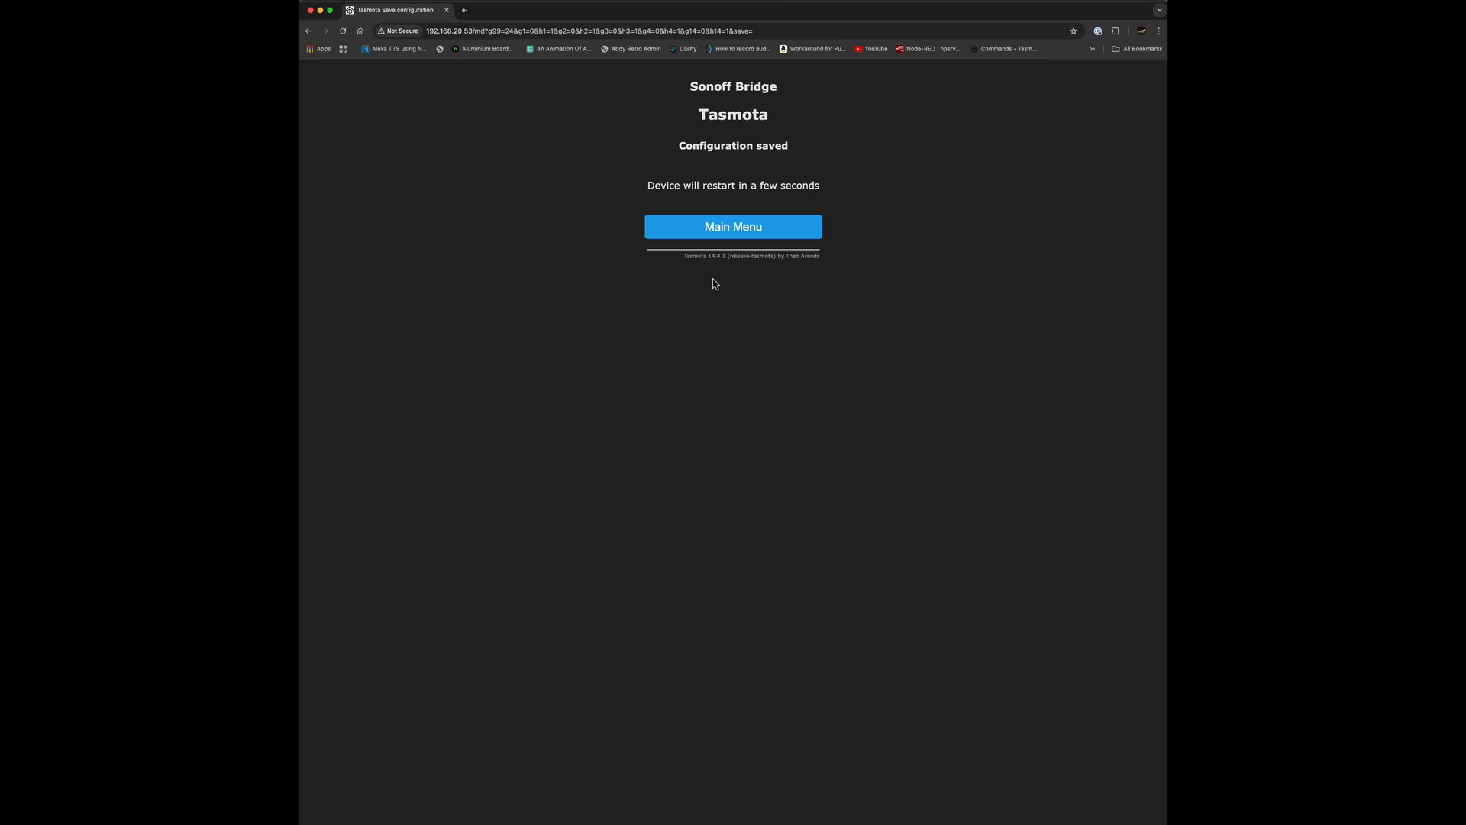
pyautogui.click(733, 226)
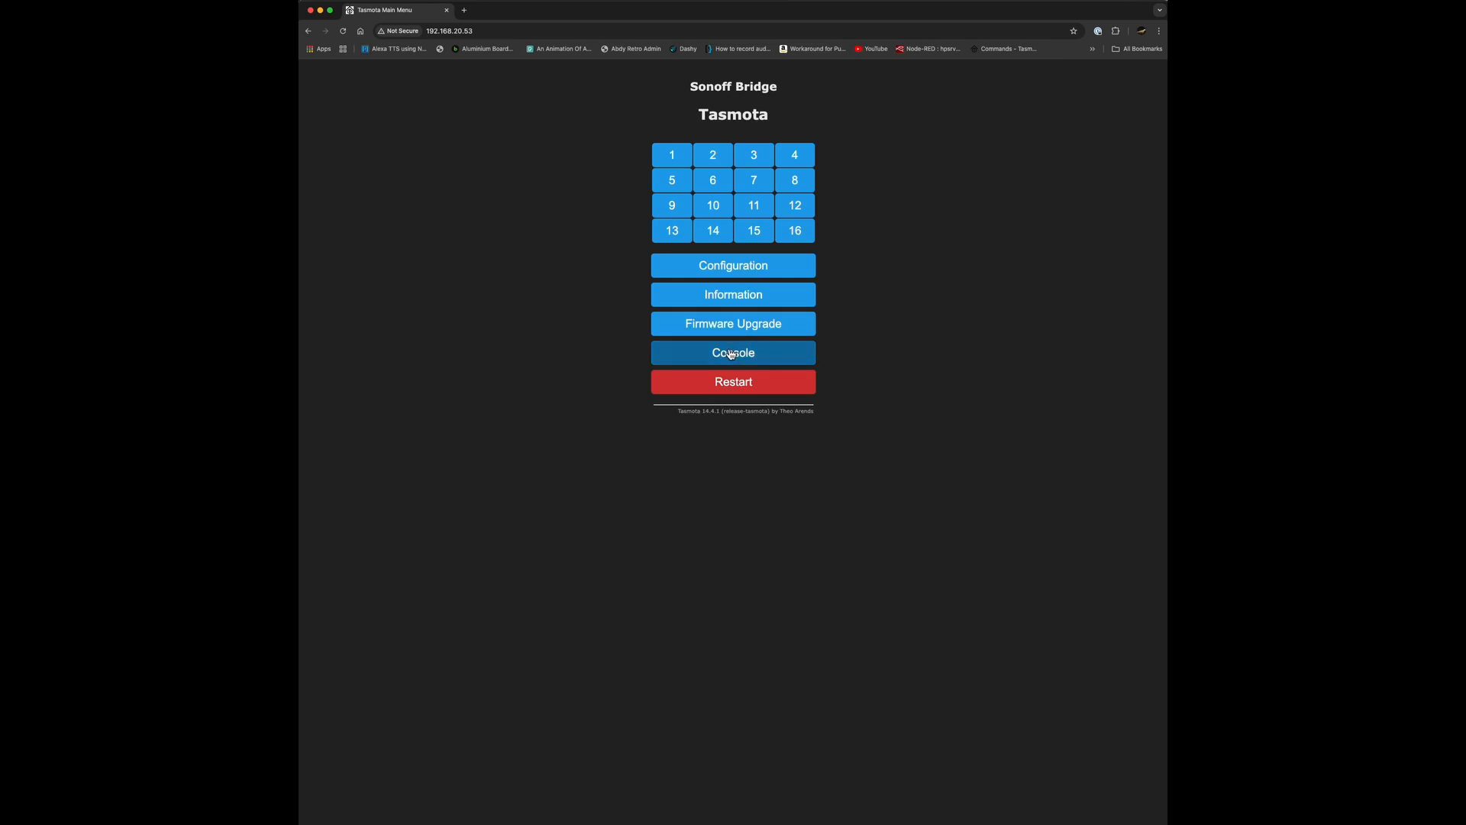
pyautogui.moveTo(745, 122)
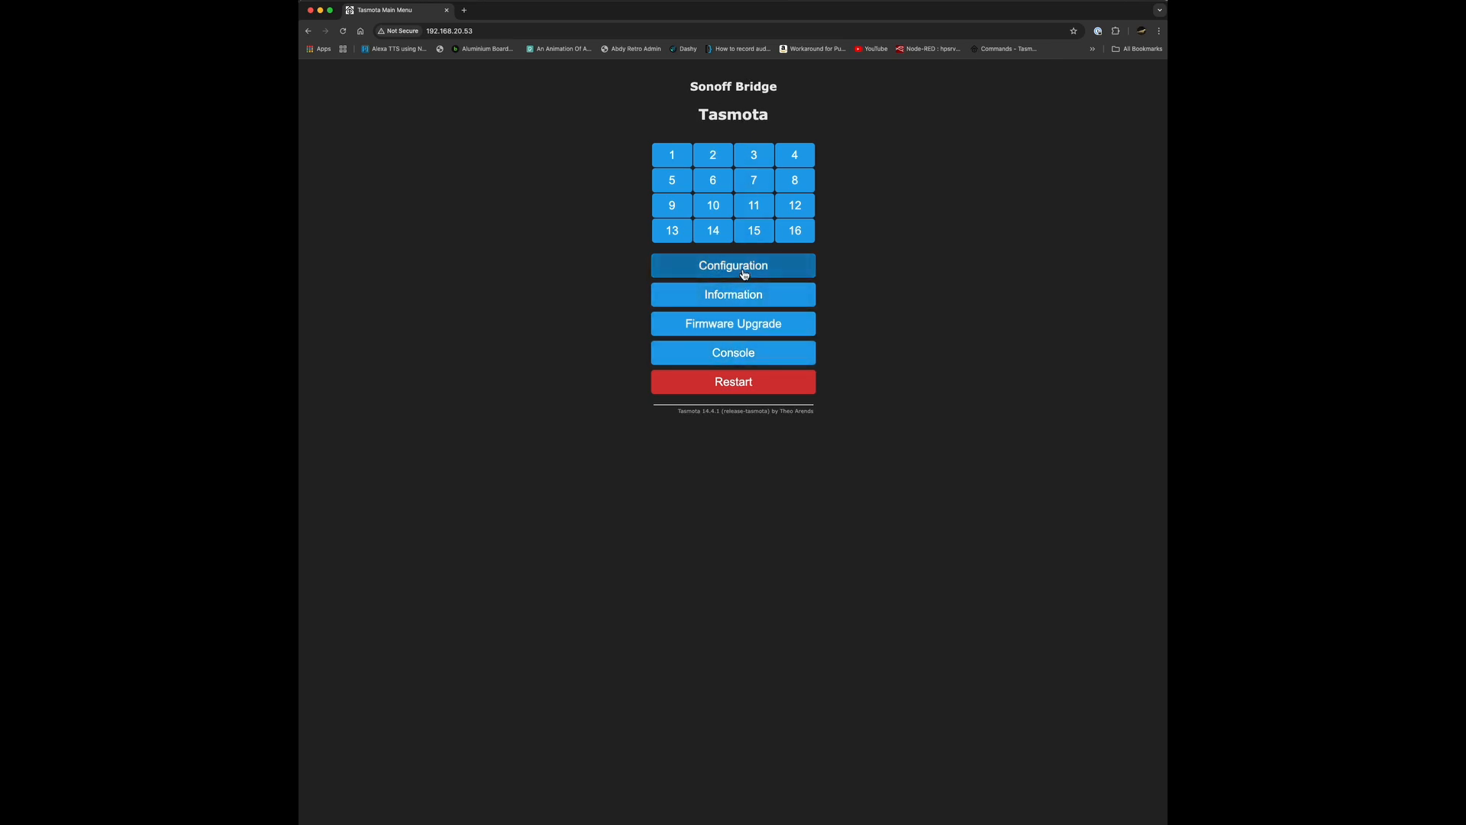
# Go to Configuration and then the WiFi settings page
pyautogui.click(733, 265)
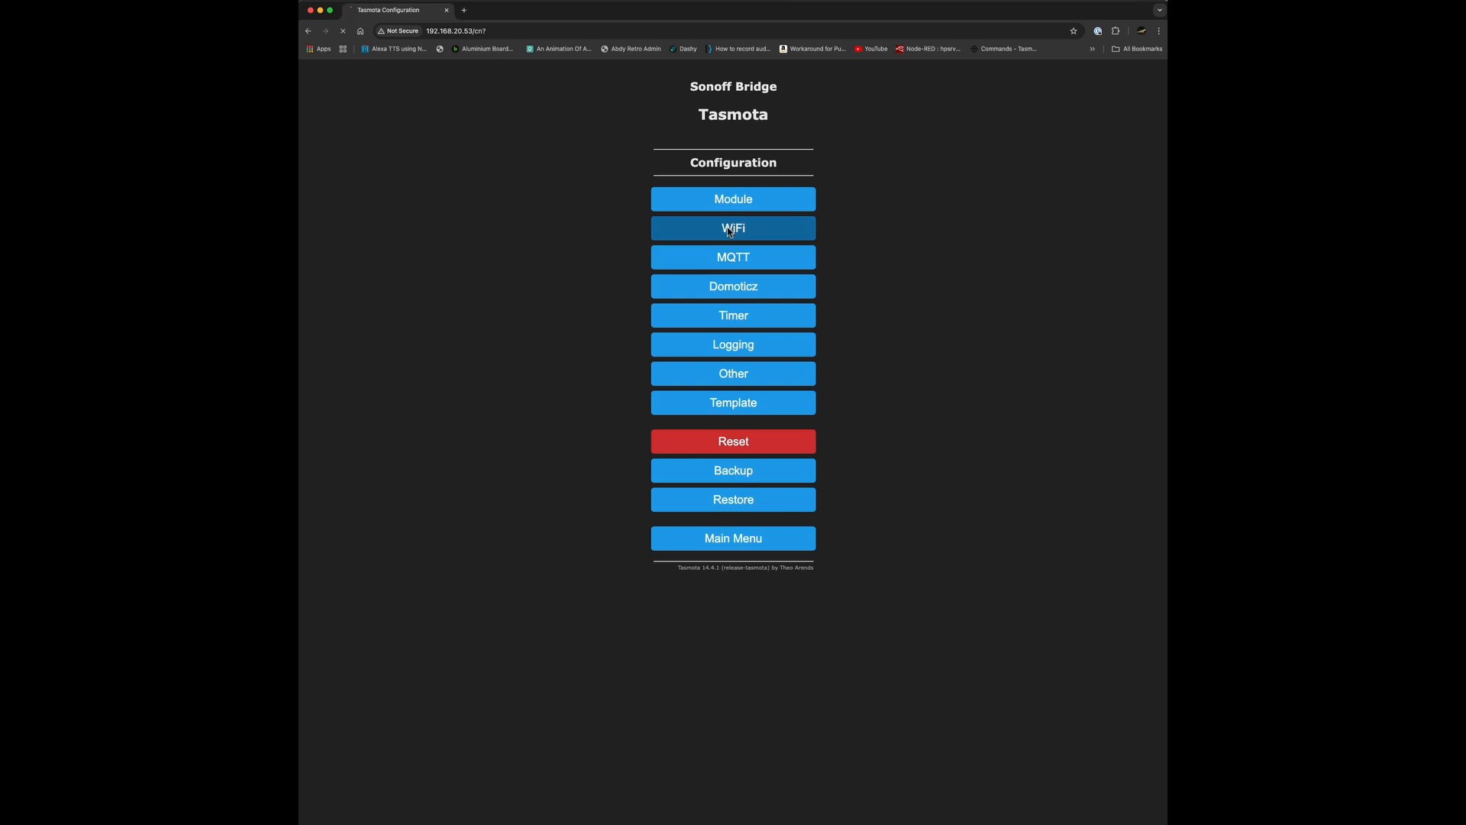
pyautogui.click(733, 229)
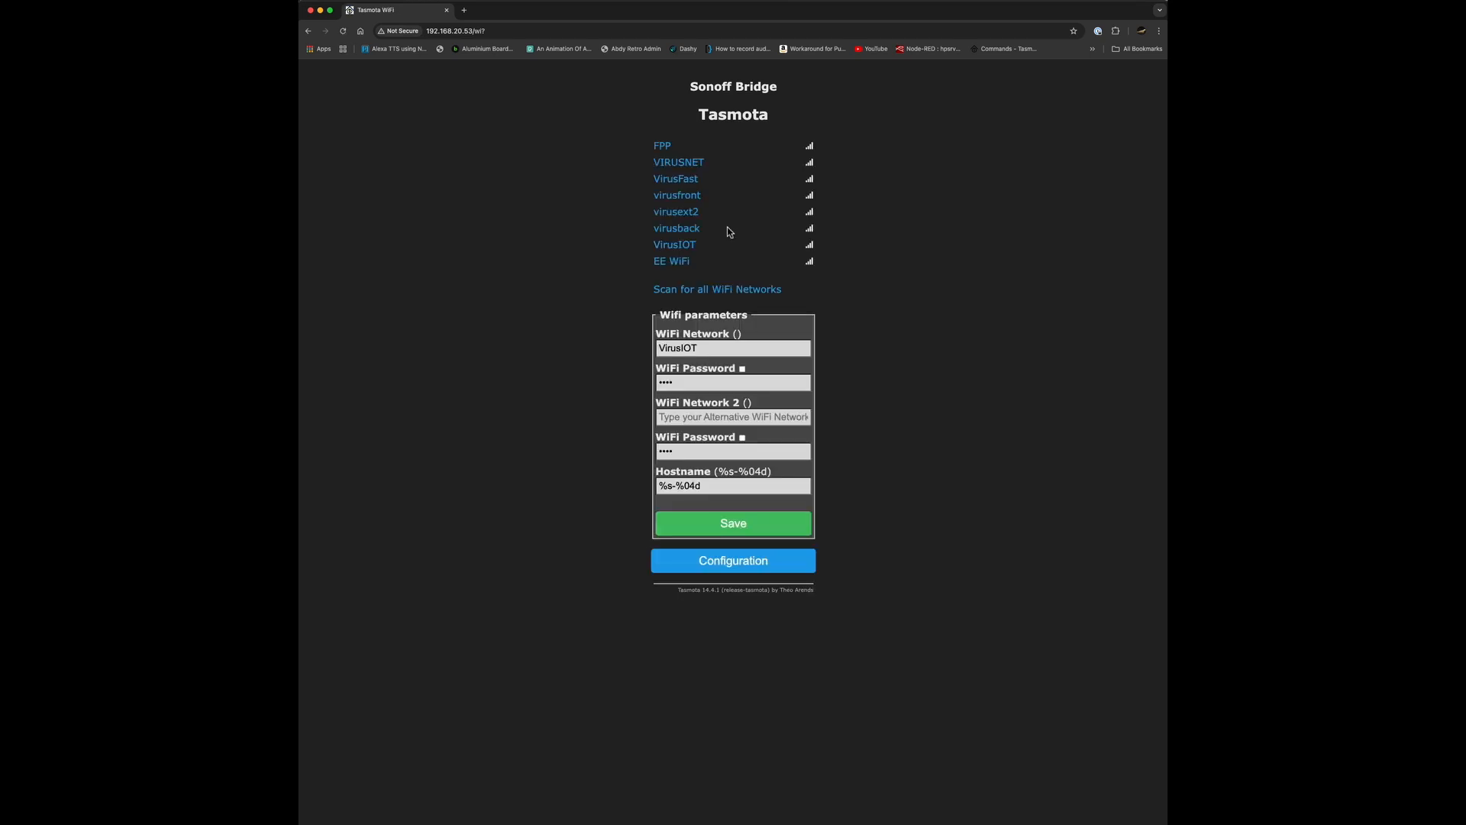
# Replace the hostname with rf-bridge, save, and return to the main menu
pyautogui.click(709, 485)
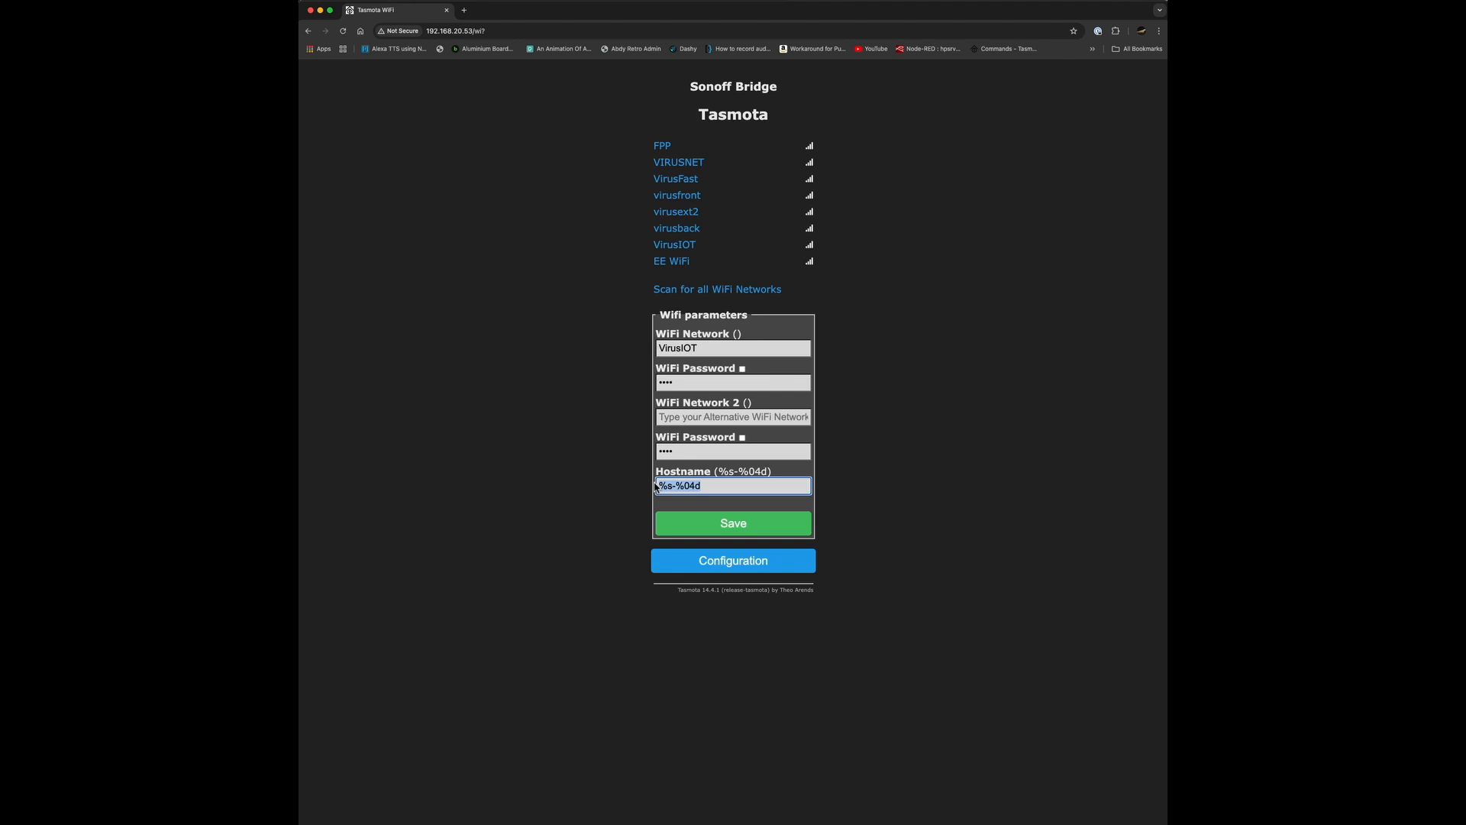
pyautogui.write('rf-bridge')
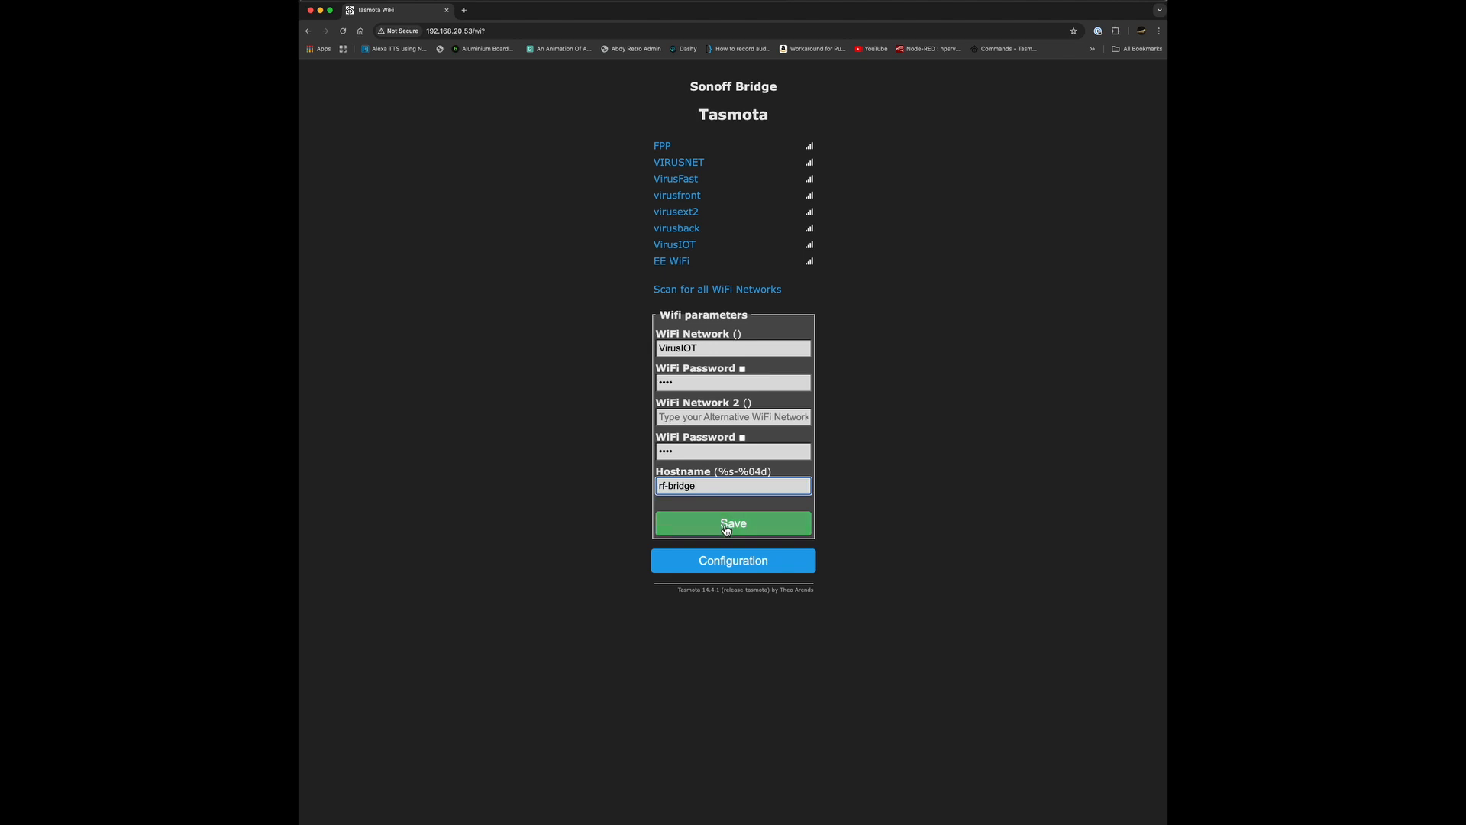
pyautogui.click(733, 522)
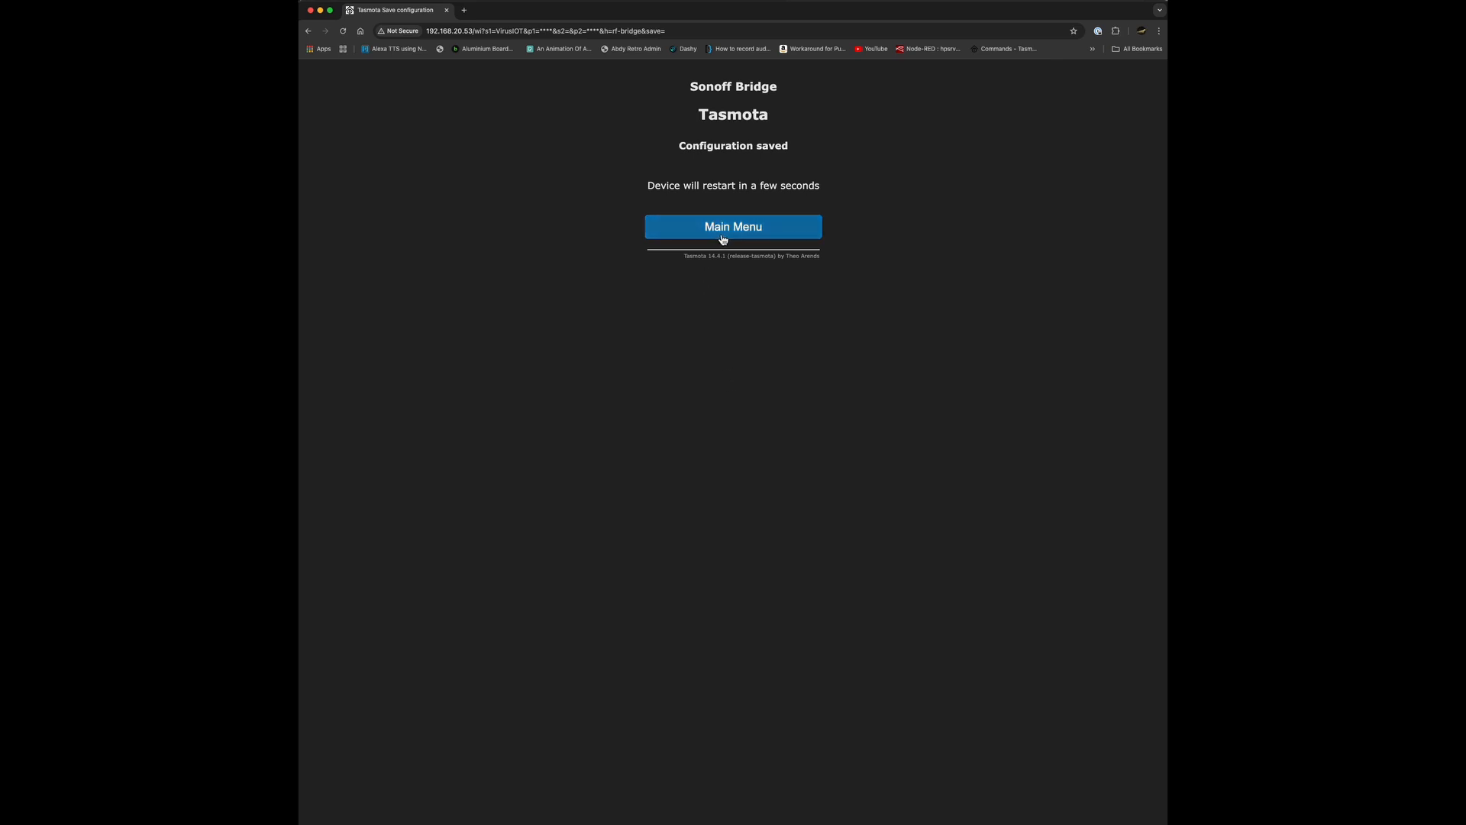
pyautogui.click(732, 226)
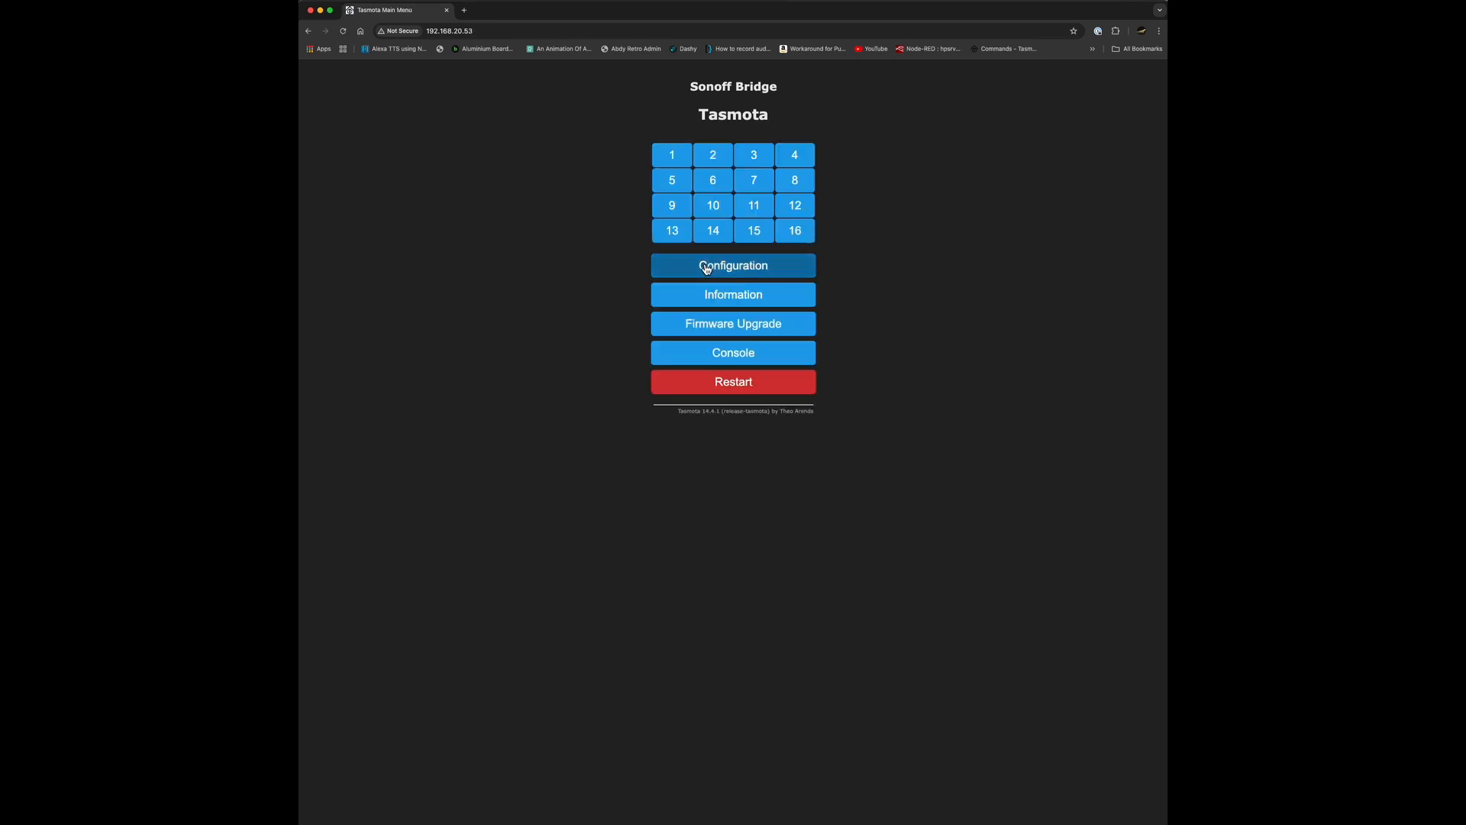